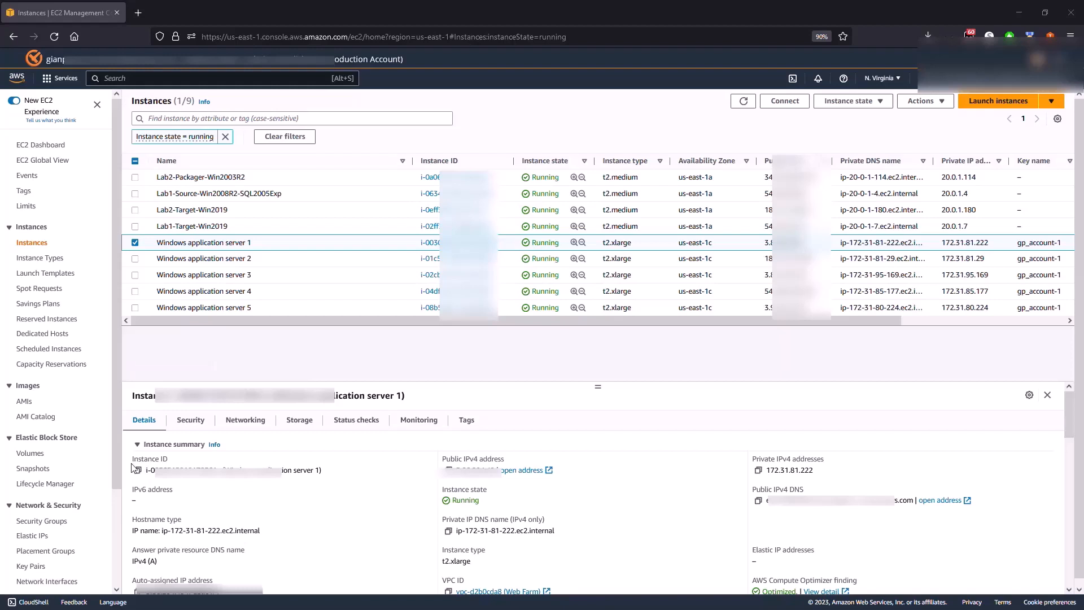
mouse_move(284, 243)
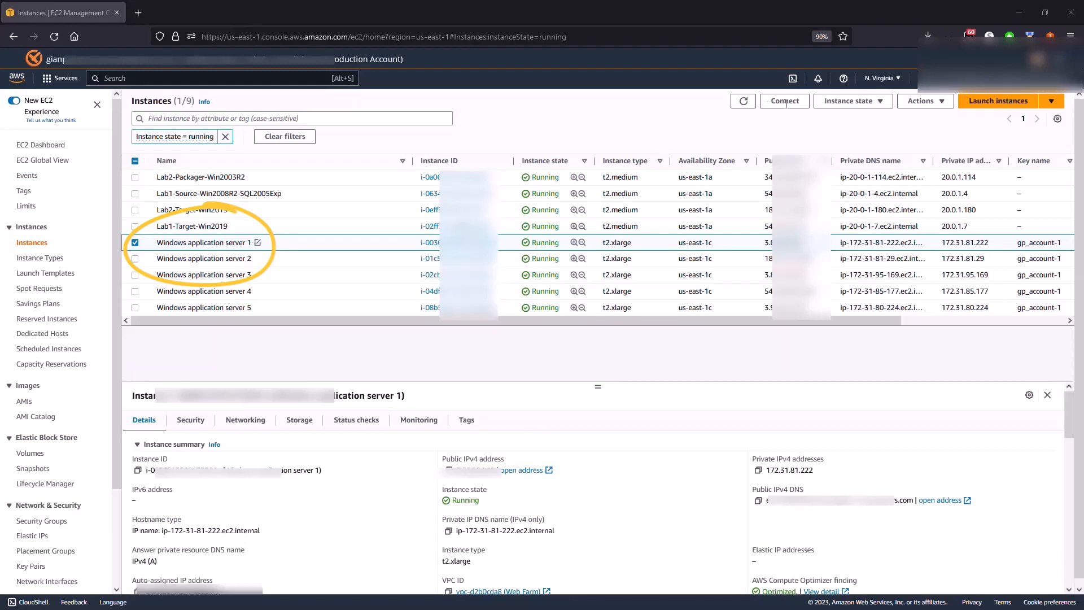
Show the RDP client connection details for Windows application server 1.
left_click(784, 101)
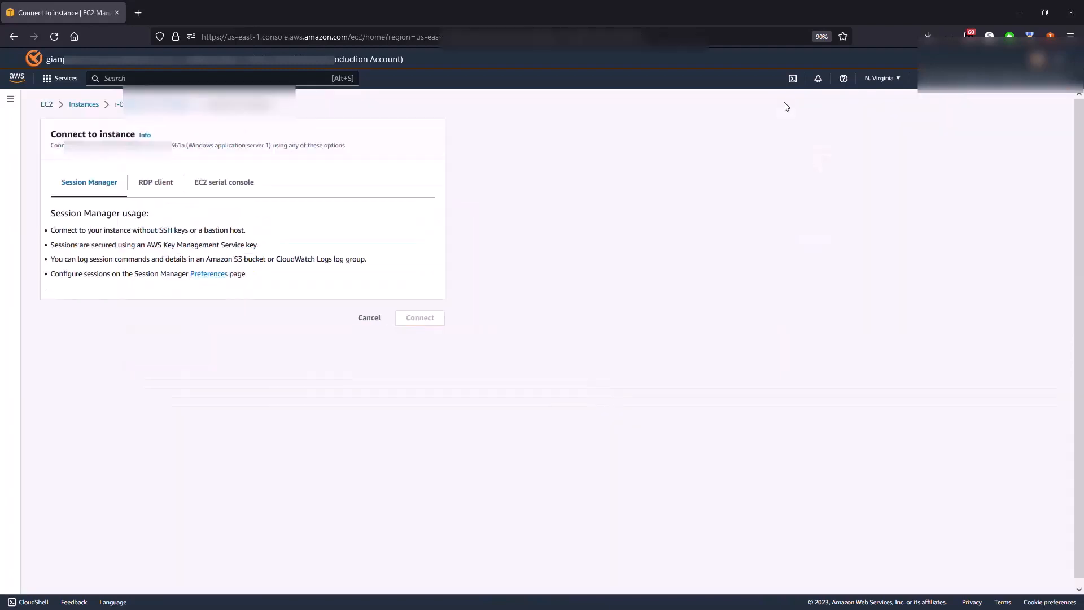
left_click(156, 182)
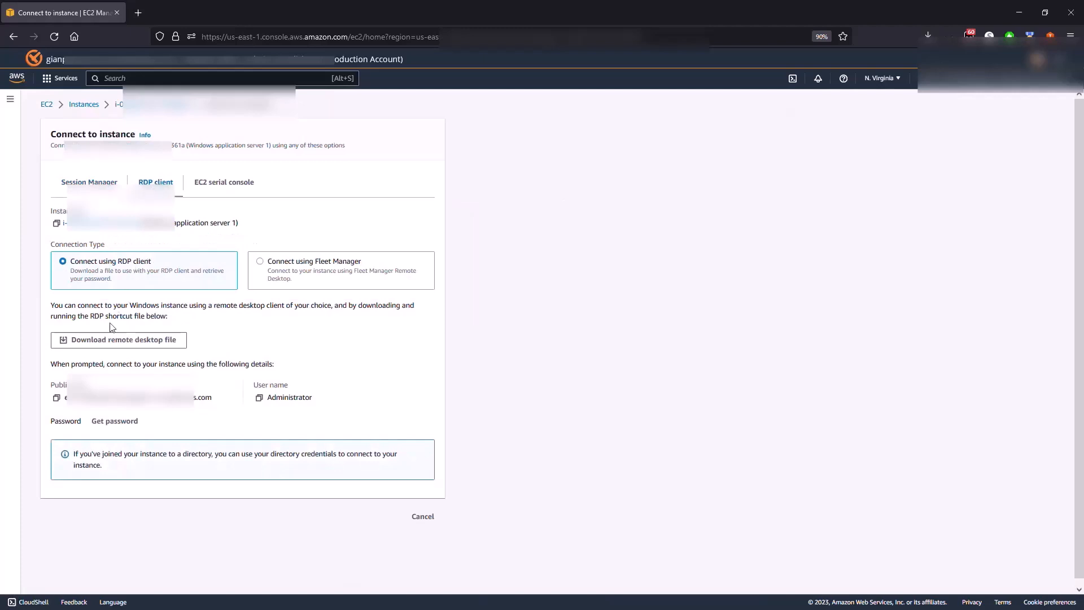
mouse_move(118, 430)
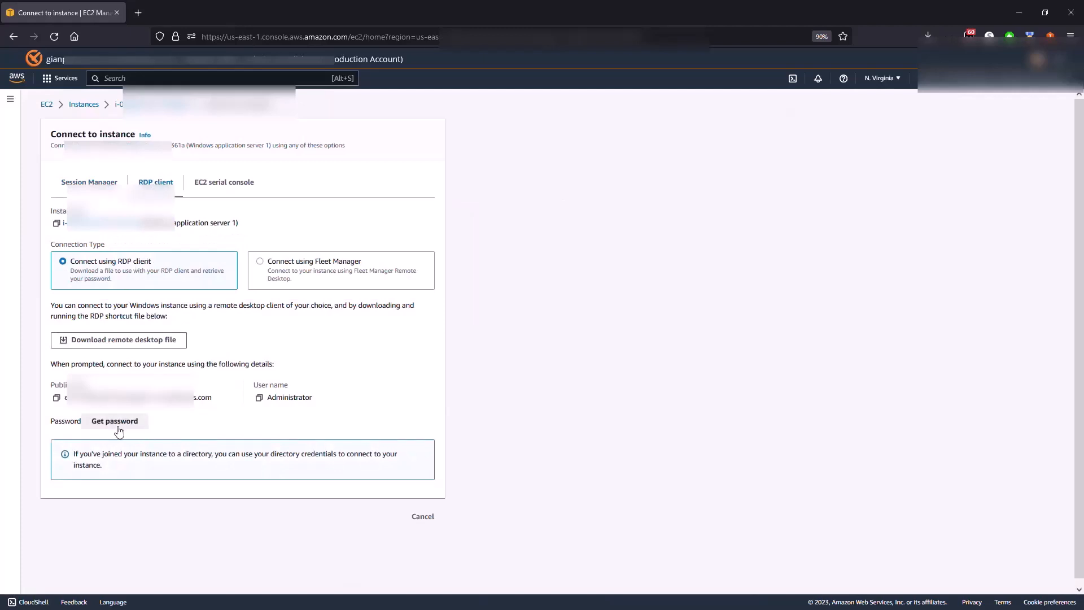
mouse_move(122, 427)
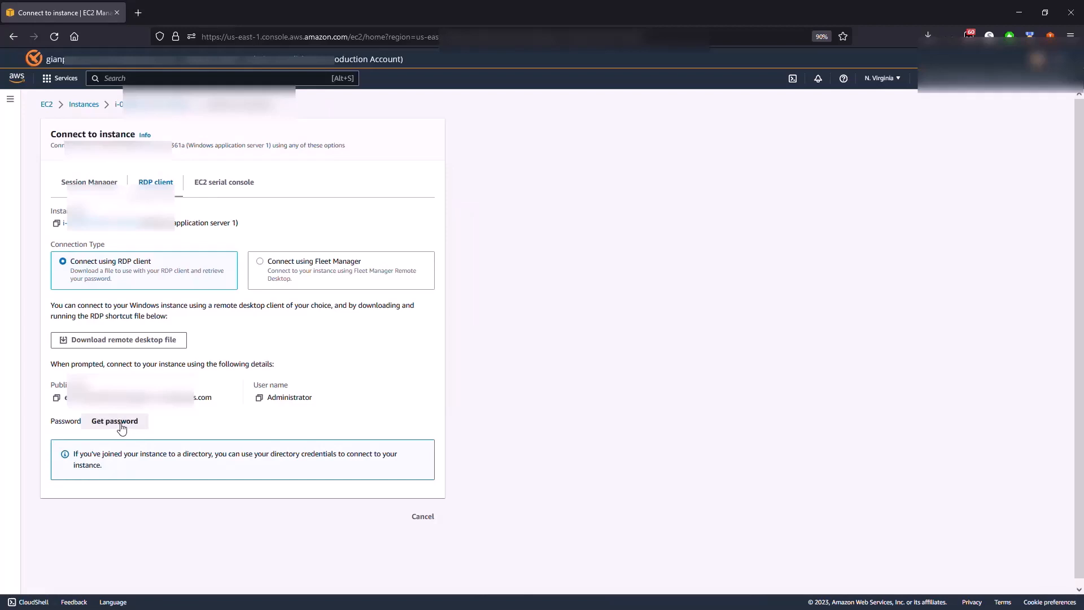
Upload the gp_account-1 private key and decrypt the Windows administrator password.
left_click(114, 420)
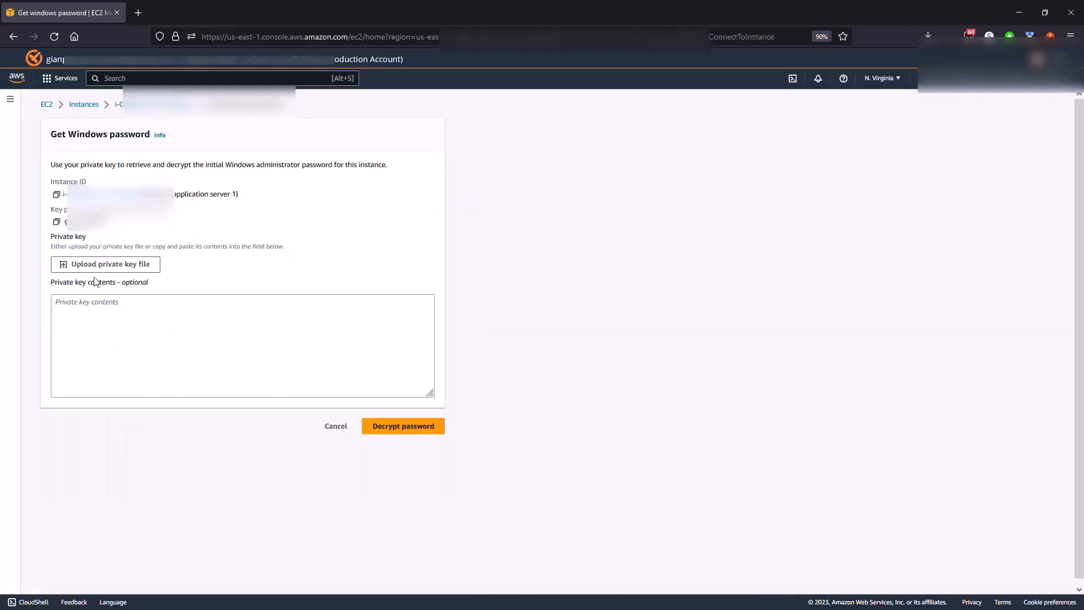
left_click(106, 265)
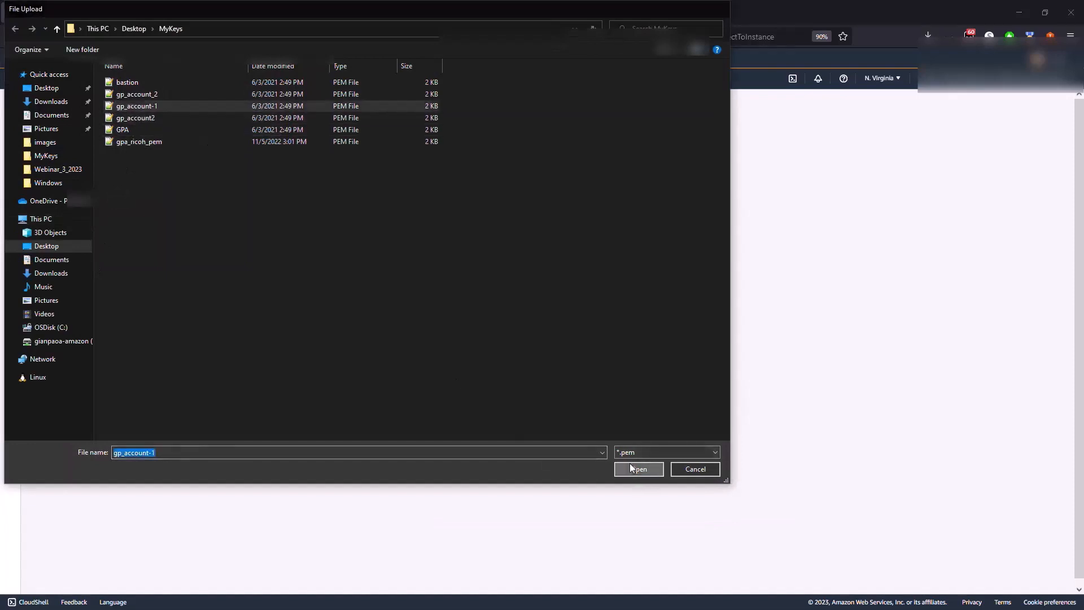
left_click(639, 469)
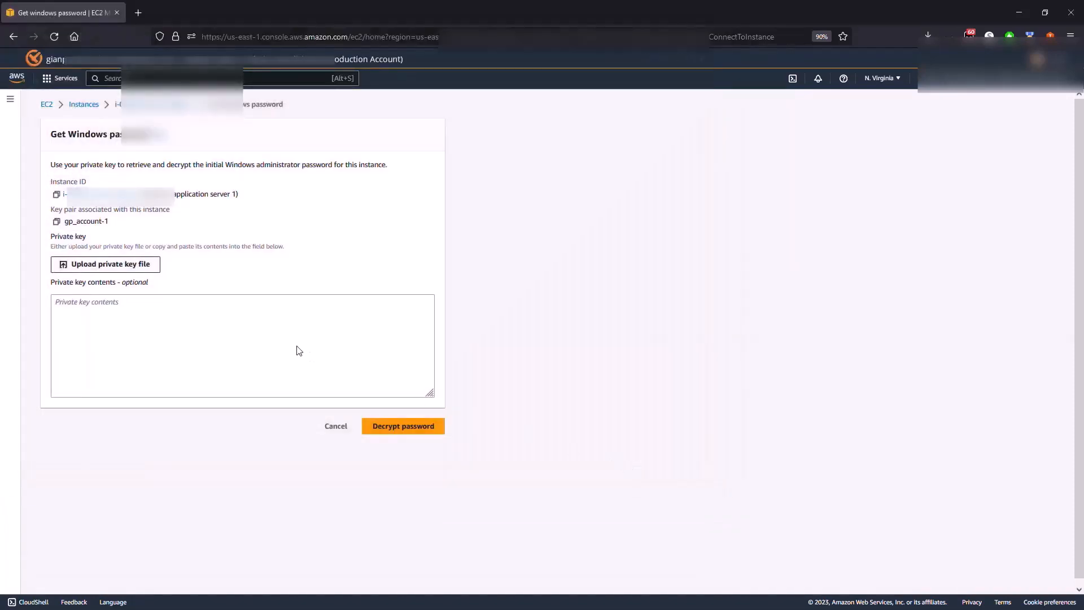
left_click(105, 264)
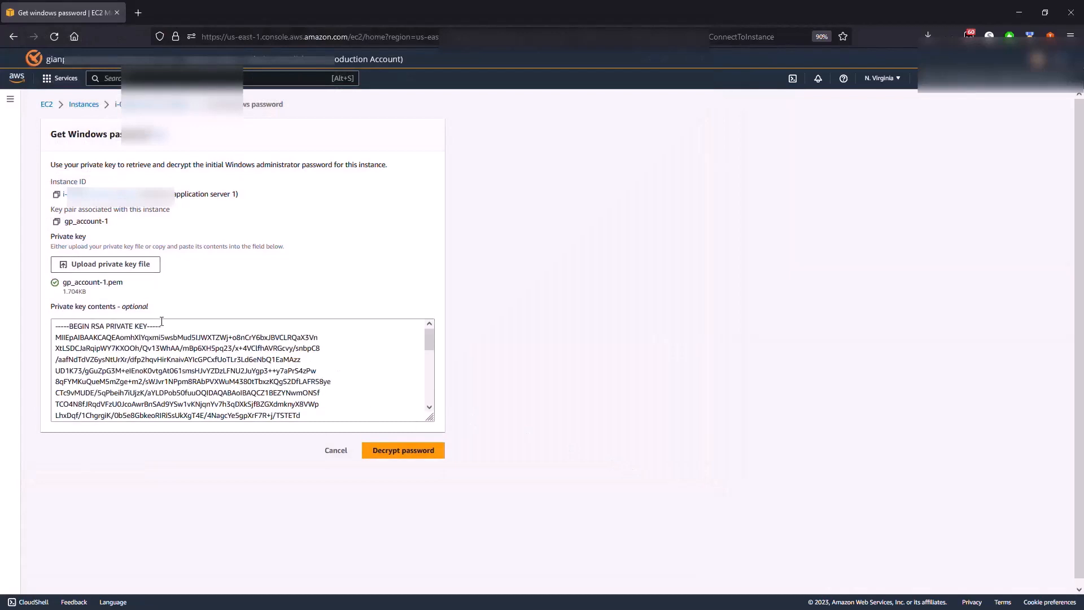
left_click(403, 450)
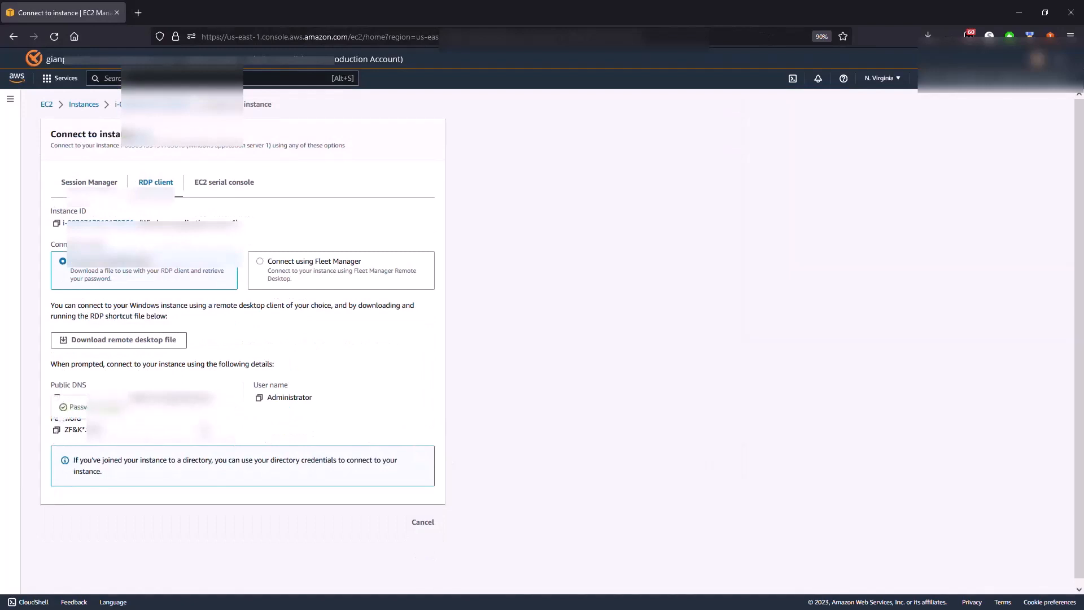
mouse_move(172, 449)
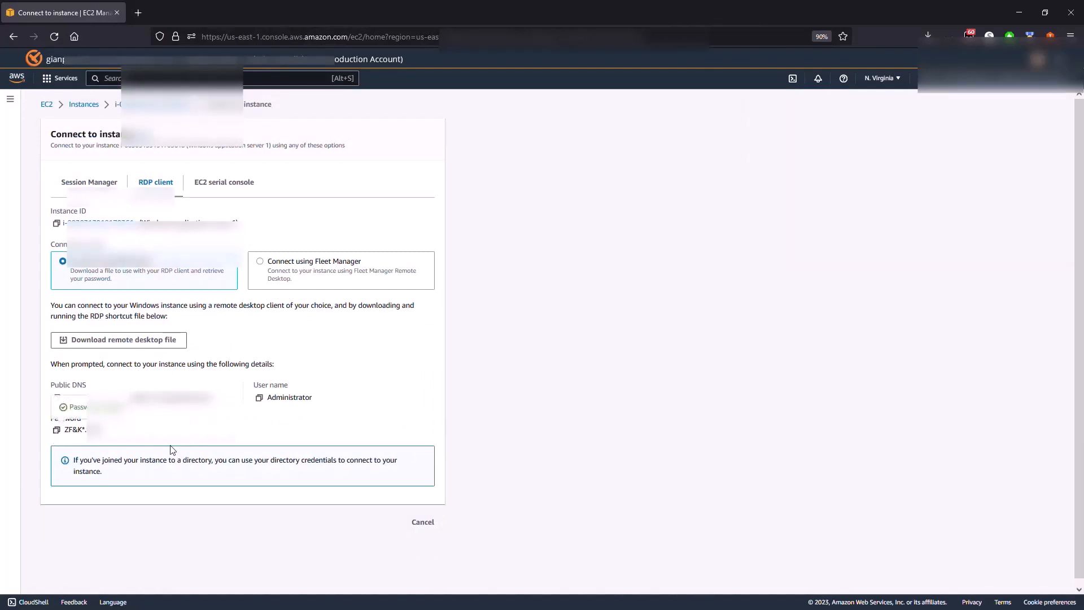
mouse_move(191, 445)
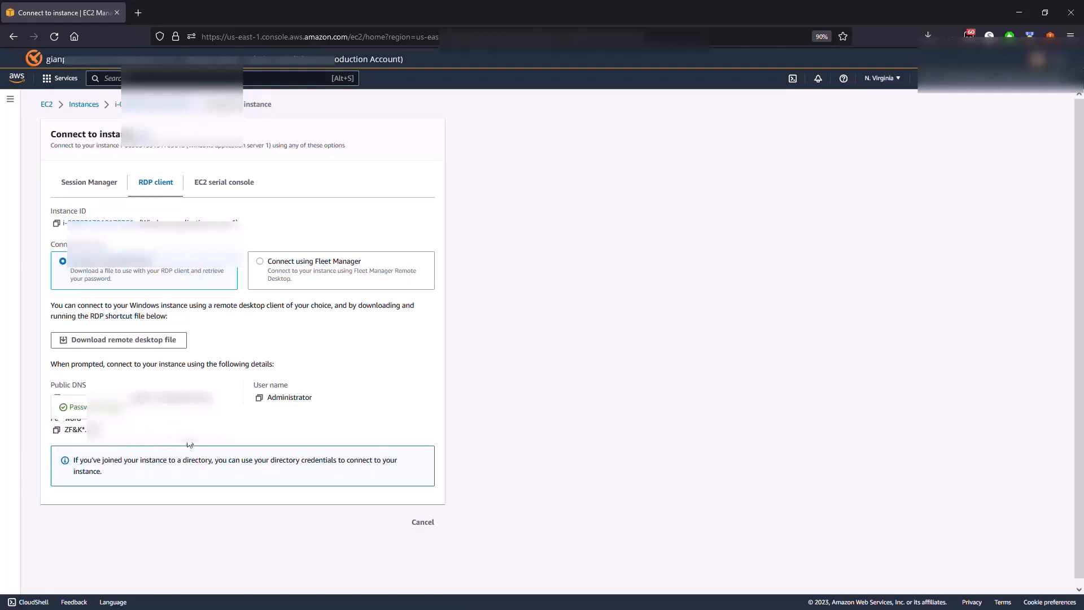
mouse_move(117, 444)
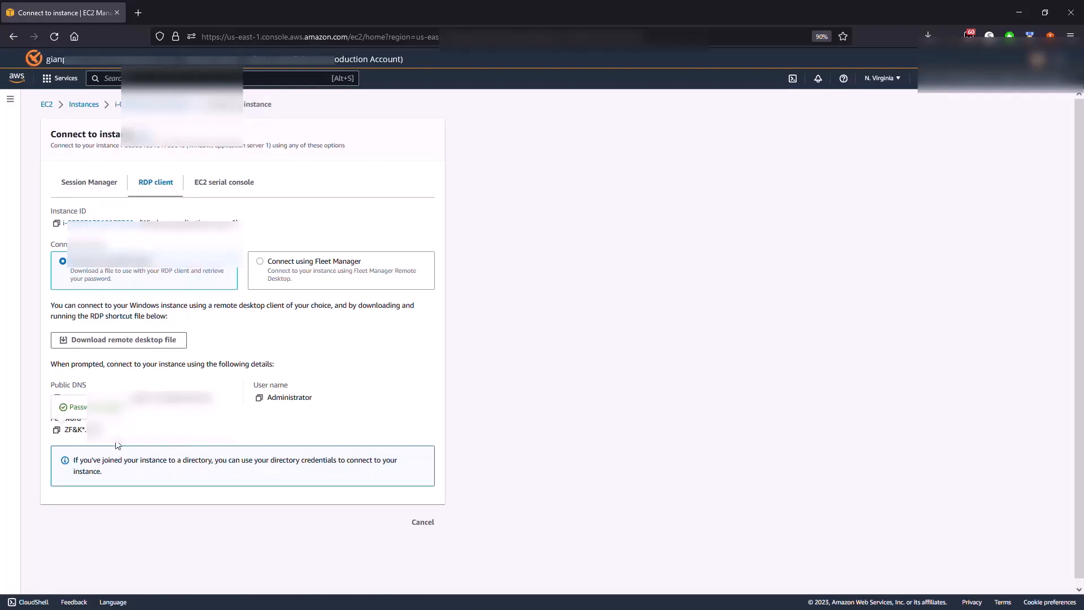
left_click(56, 430)
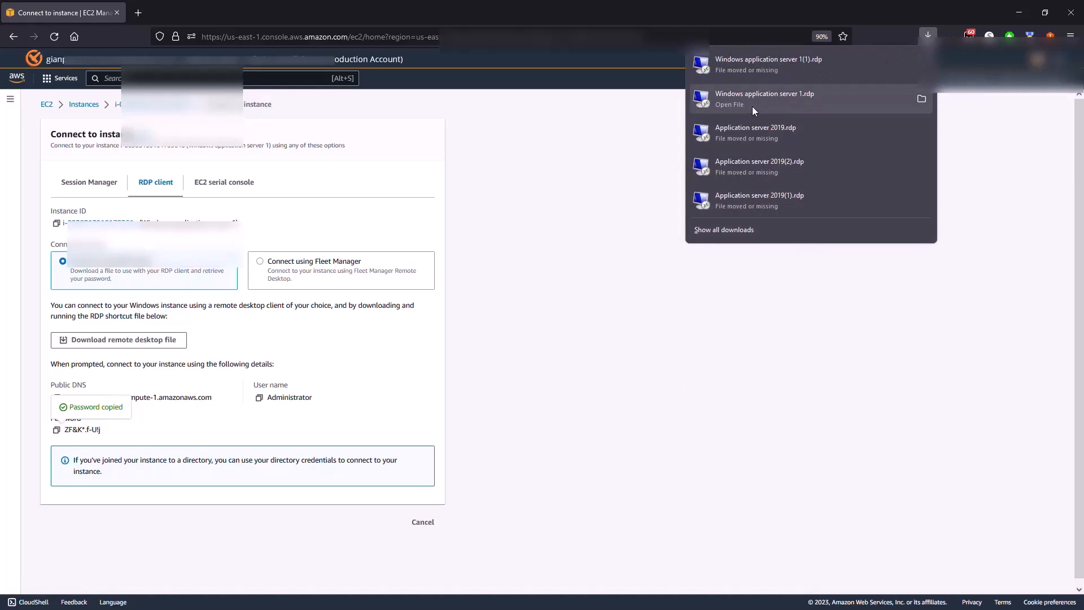
left_click(755, 111)
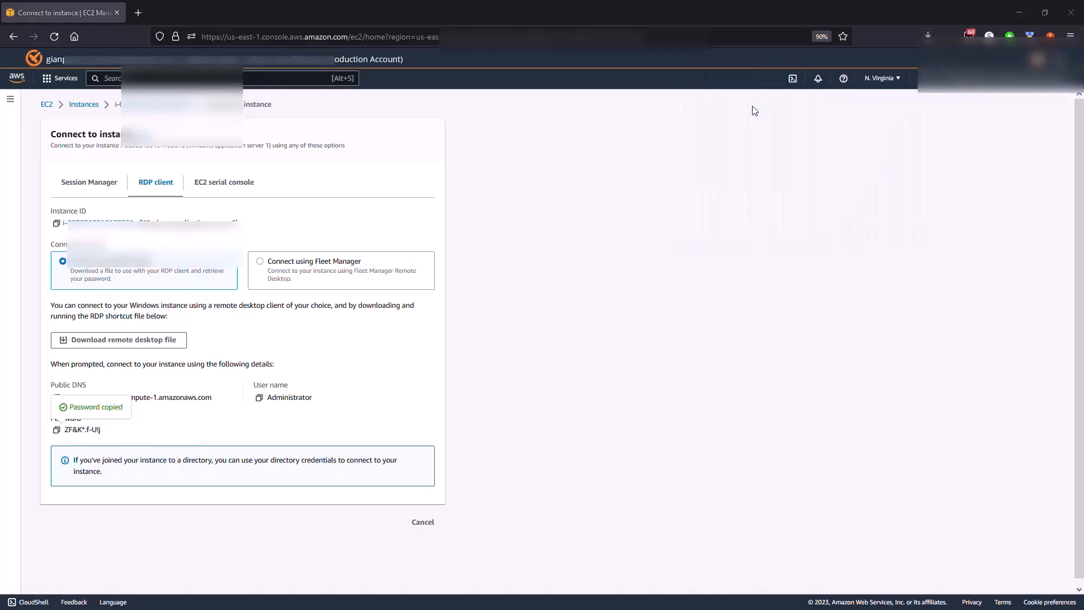
mouse_move(563, 351)
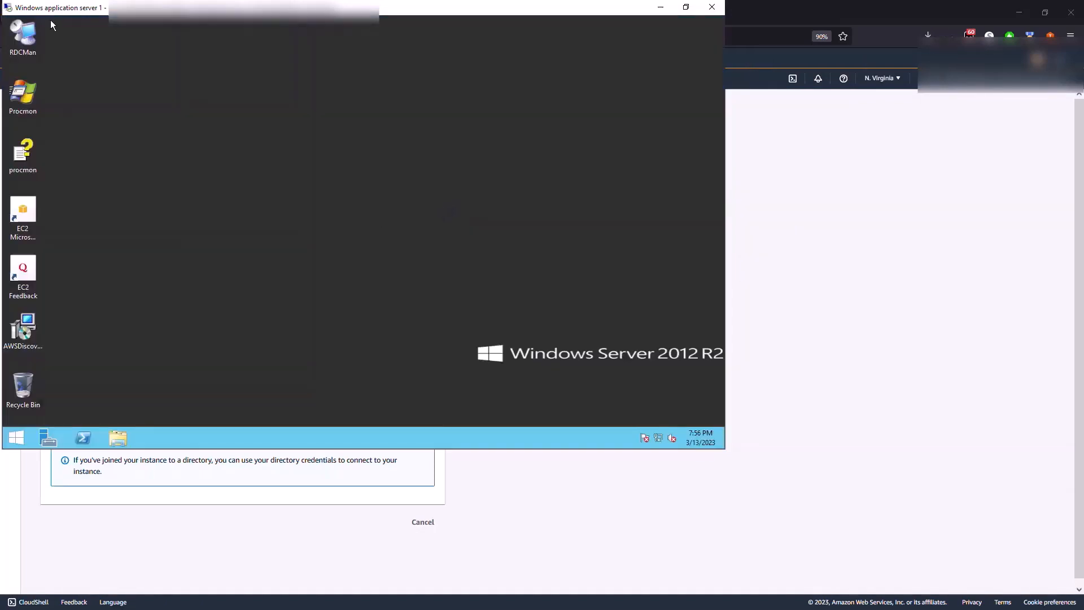
mouse_move(616, 373)
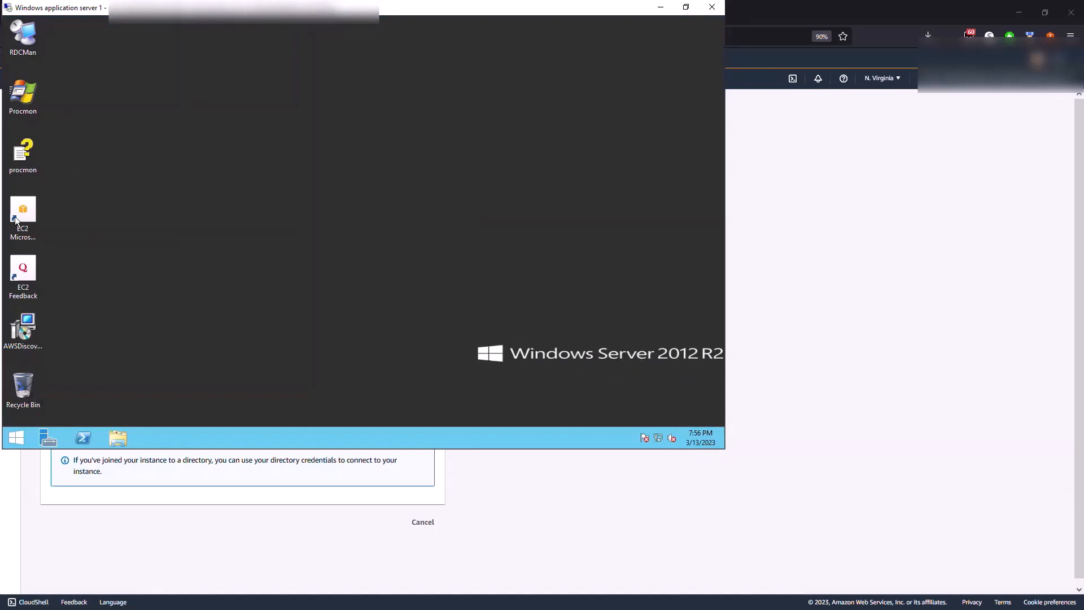
mouse_move(87, 411)
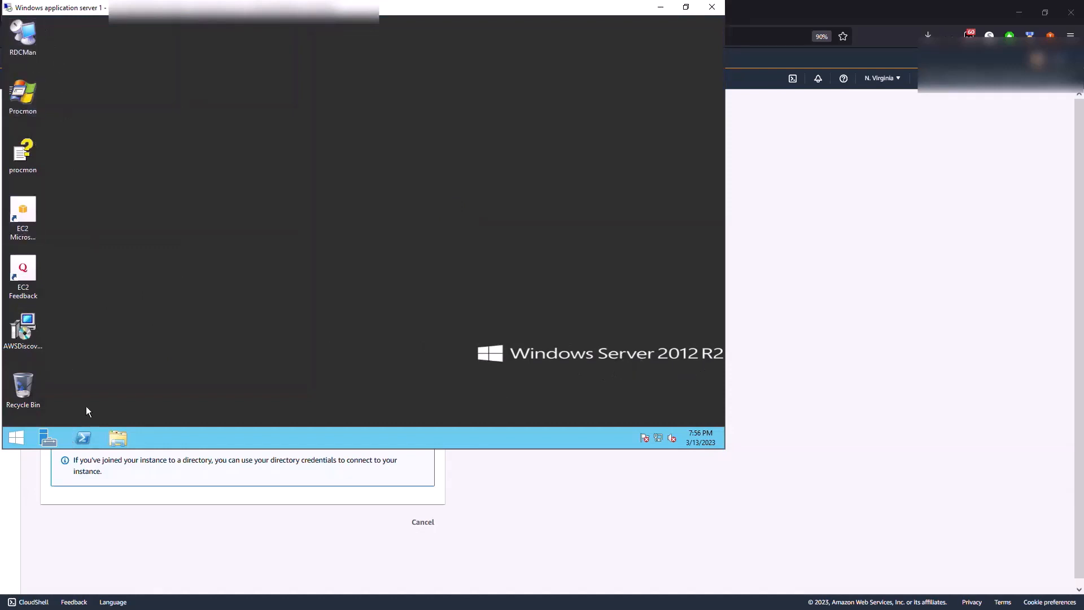
mouse_move(712, 7)
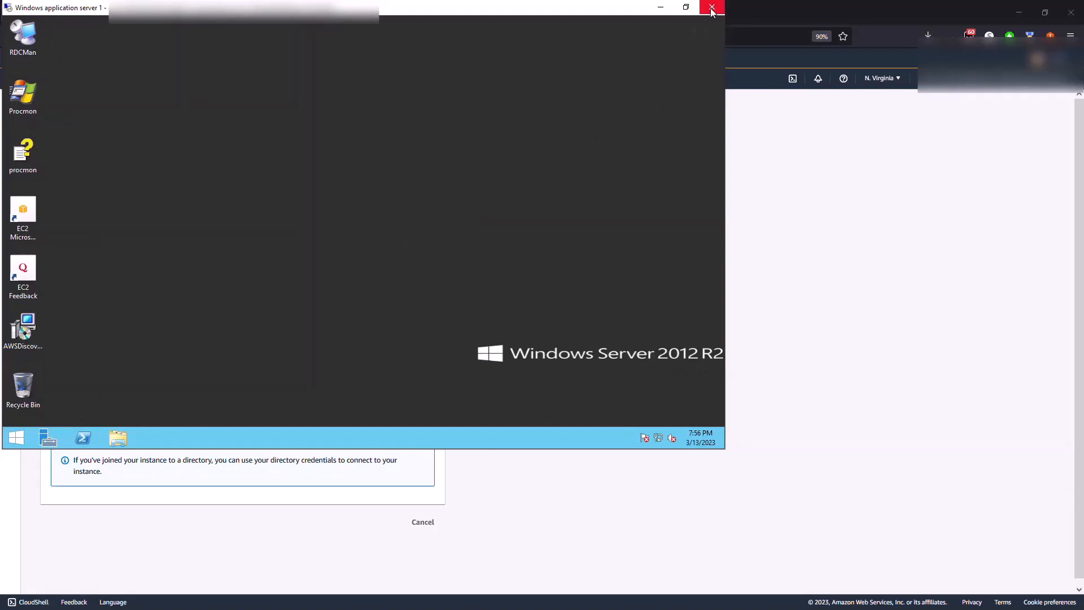
left_click(711, 7)
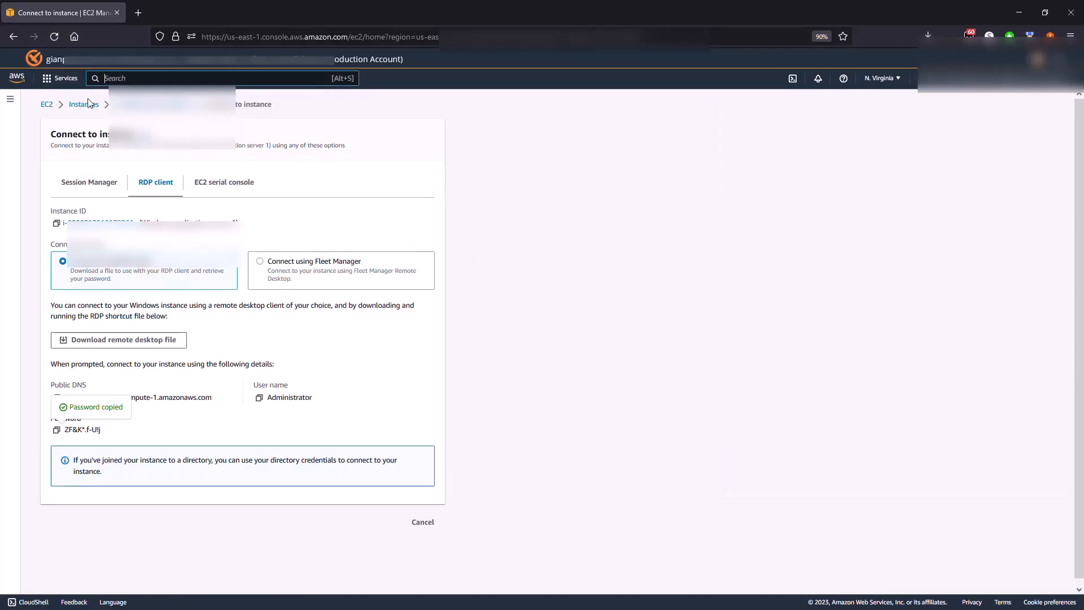
Search Systems Manager Automation documents for 'clone' and open AWSEC2-CloneInstanceAndUpgradeWindows.
type("sy")
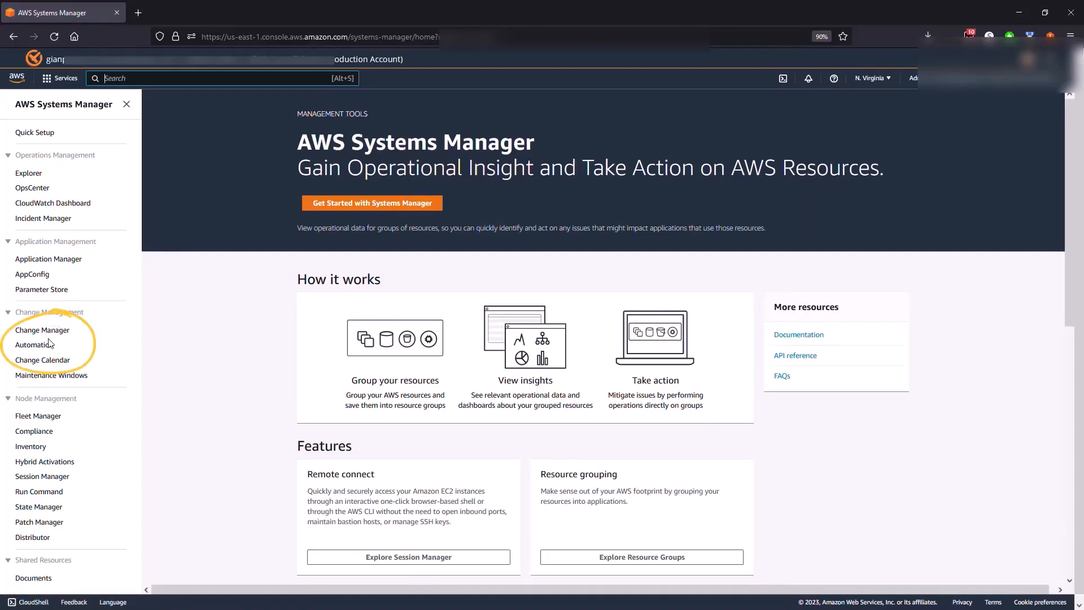
left_click(35, 345)
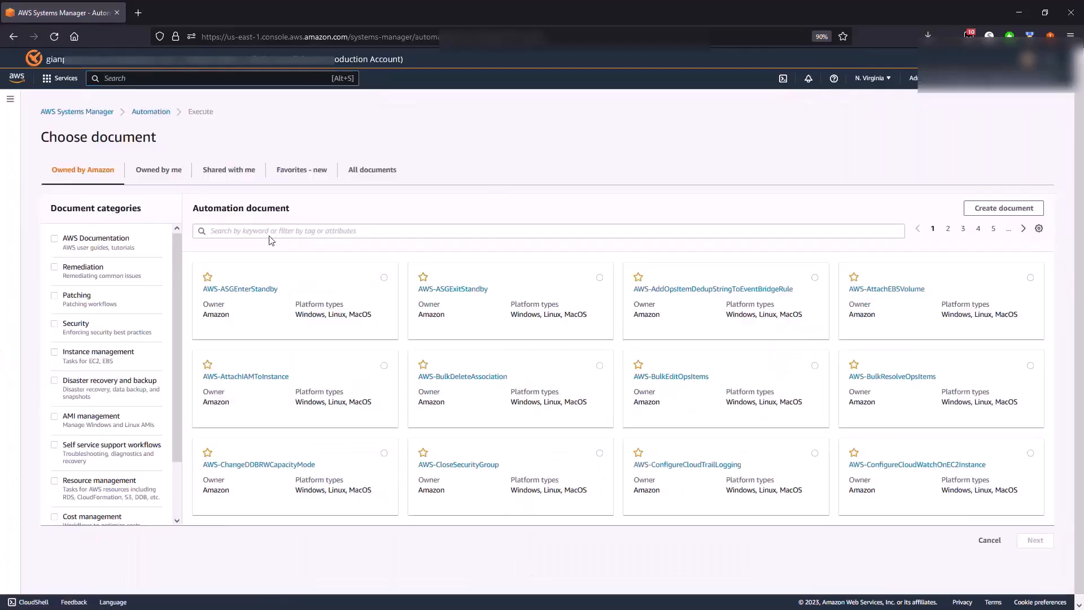
type("clo")
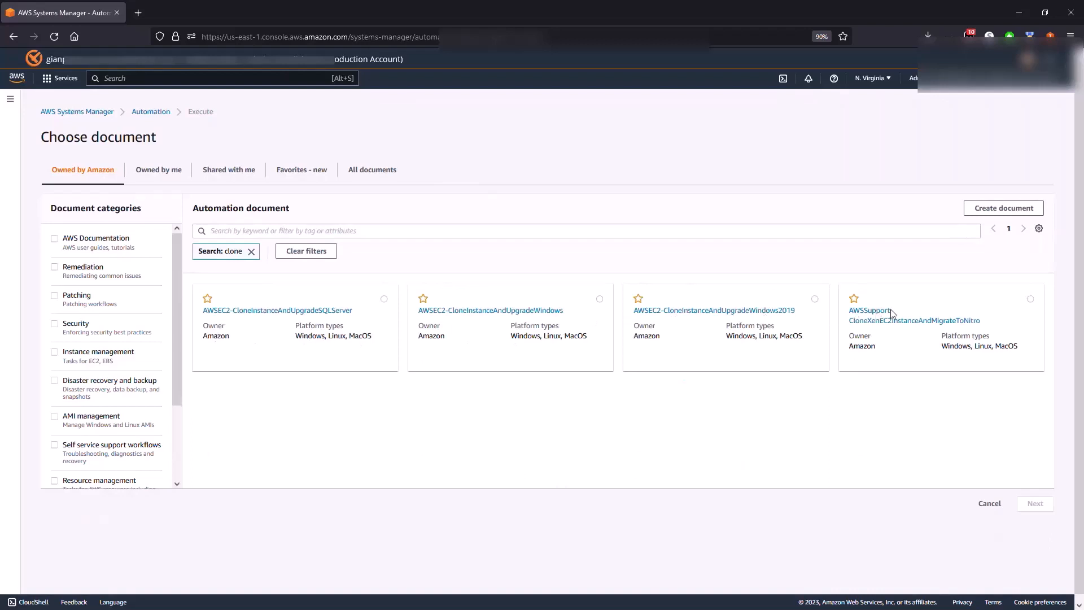
mouse_move(487, 318)
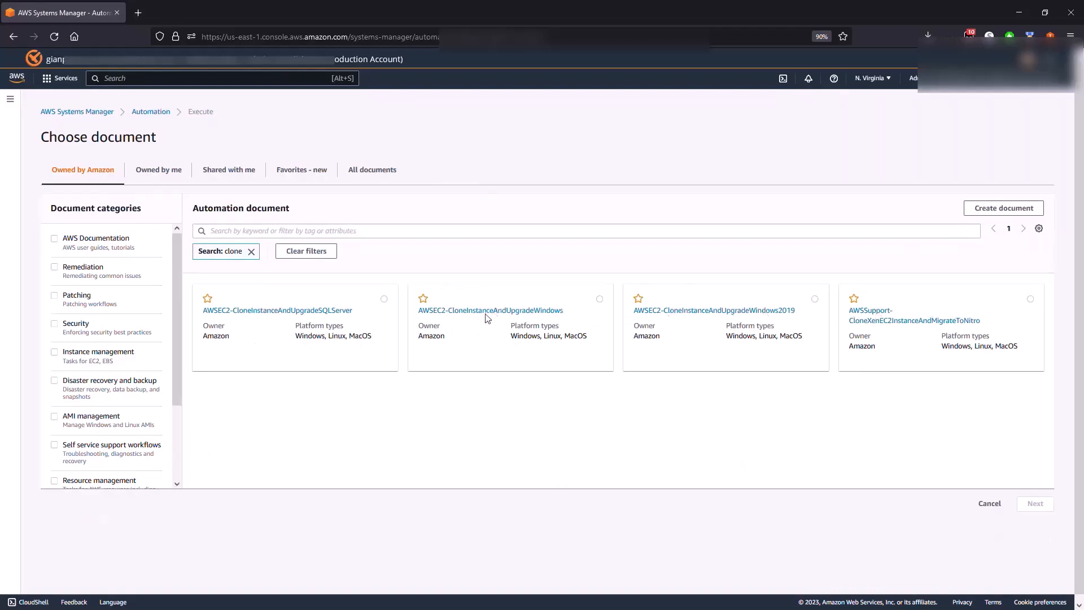
mouse_move(487, 314)
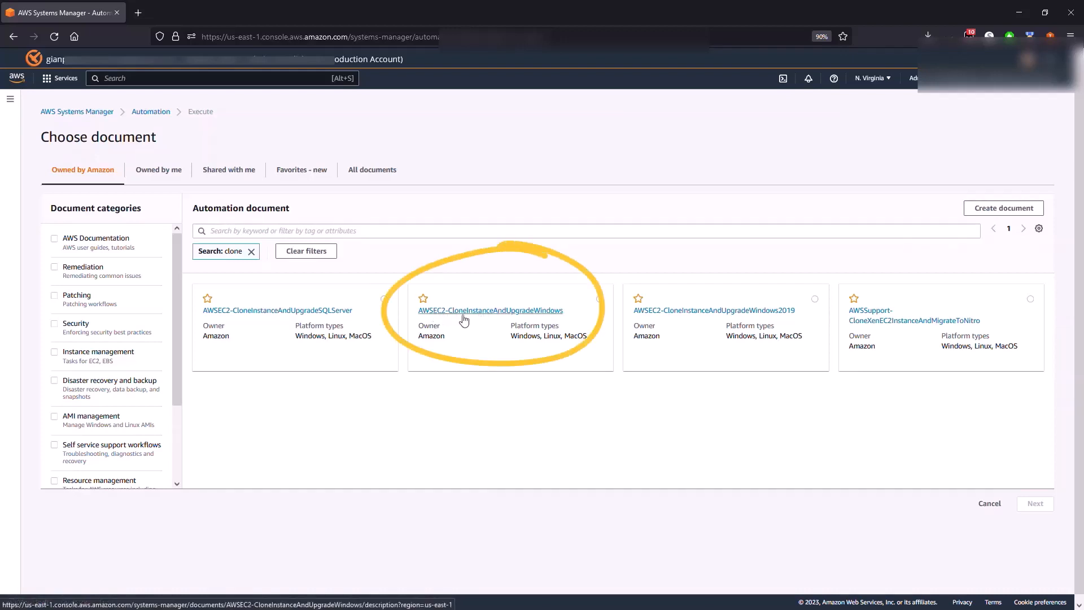
left_click(491, 311)
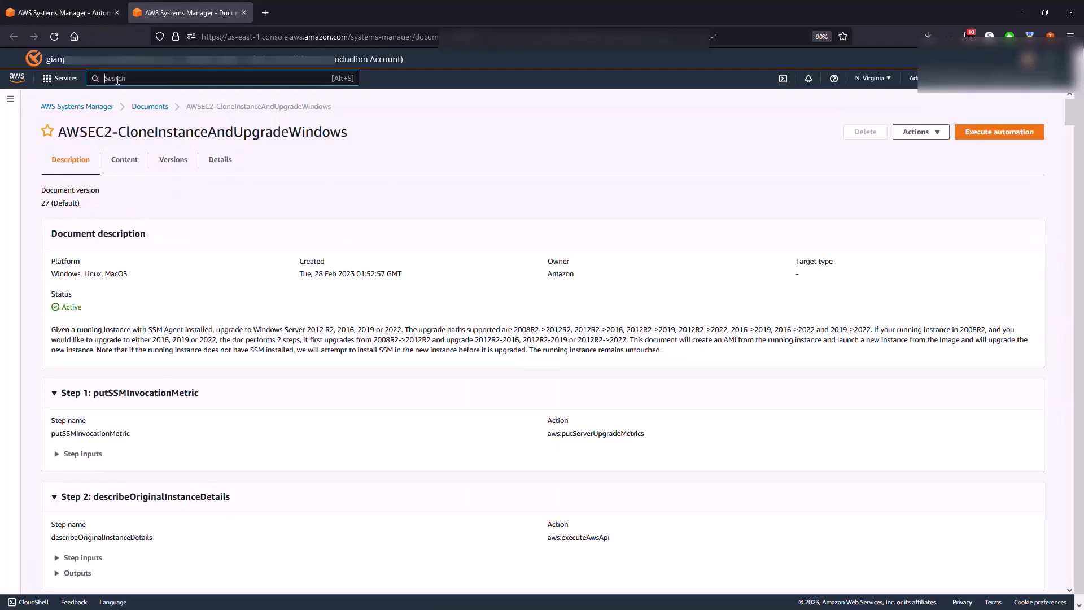
Go to EC2 Instances and select Windows application server 1 to view its details.
type("ec")
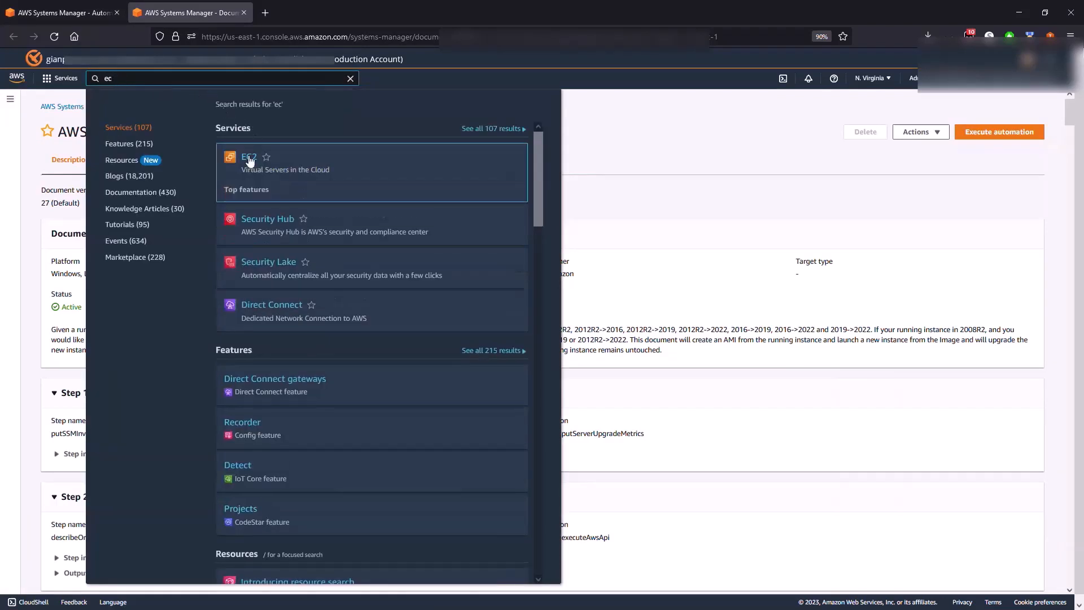
left_click(247, 157)
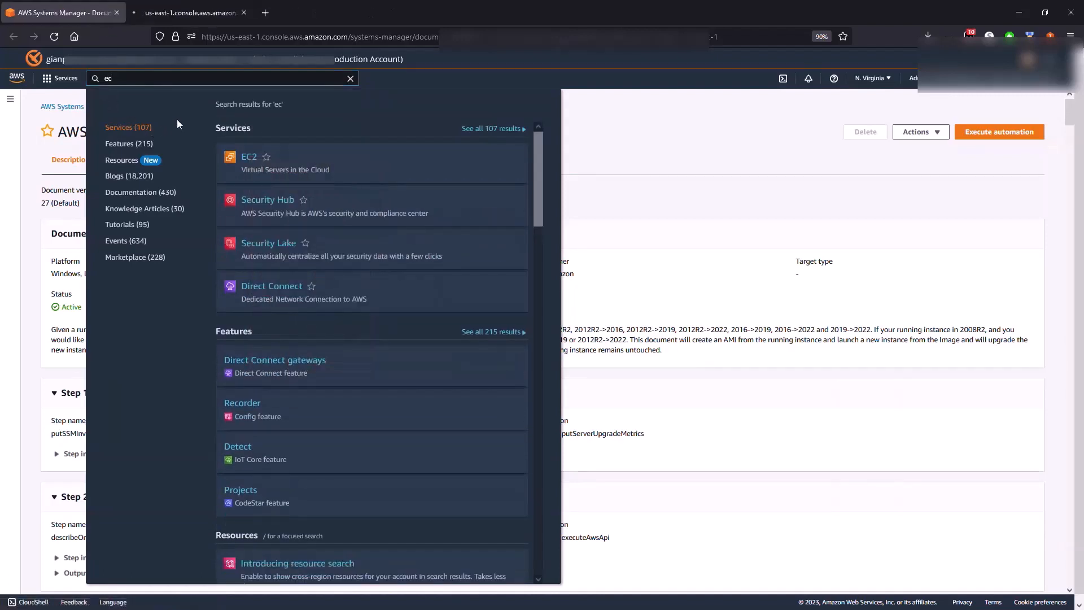
left_click(249, 156)
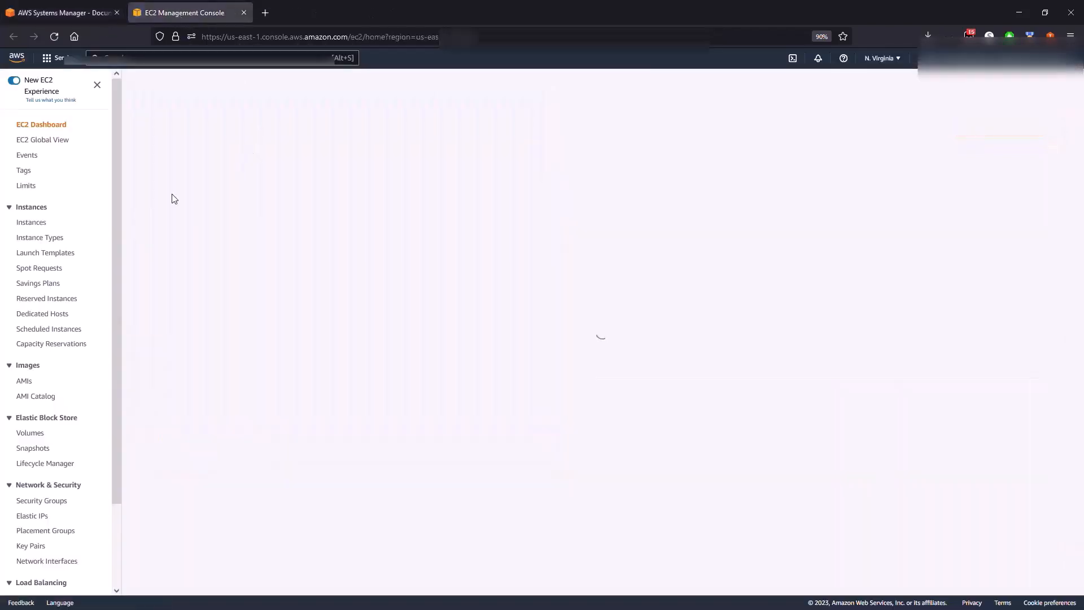
left_click(31, 222)
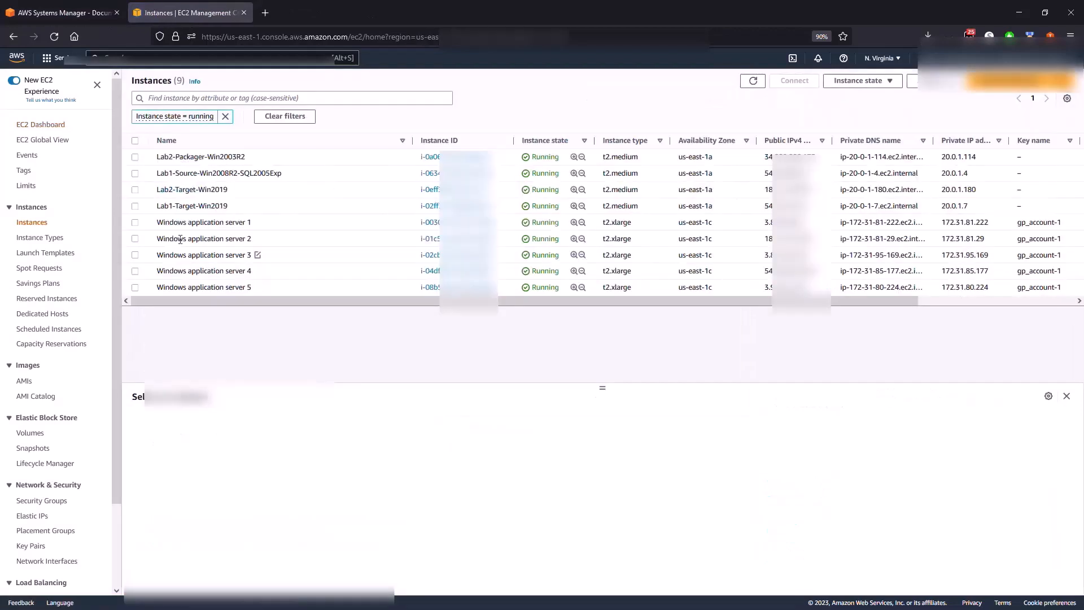
left_click(135, 222)
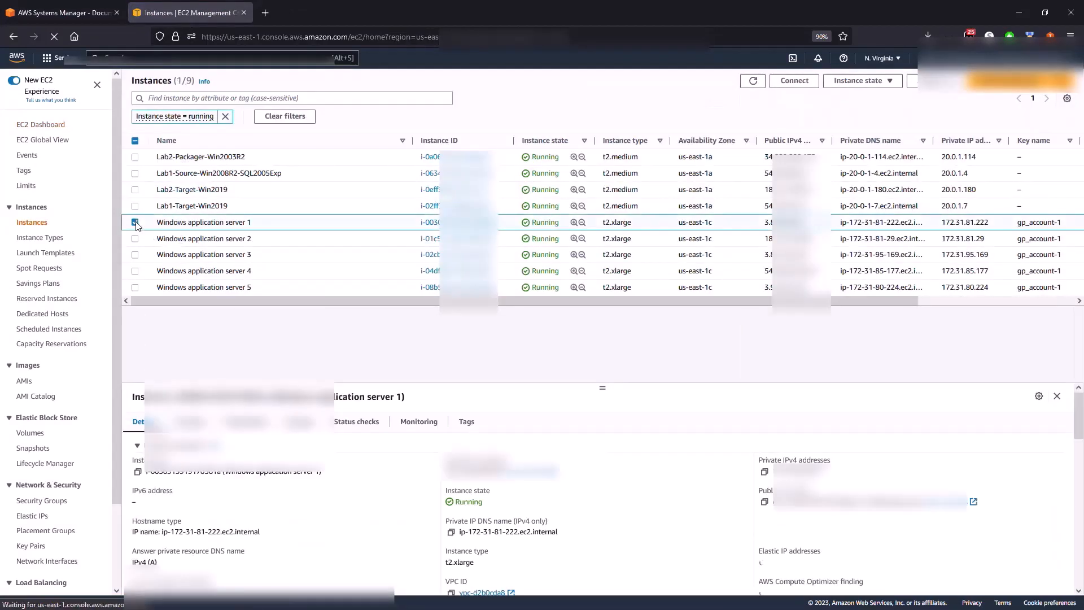
left_click(135, 222)
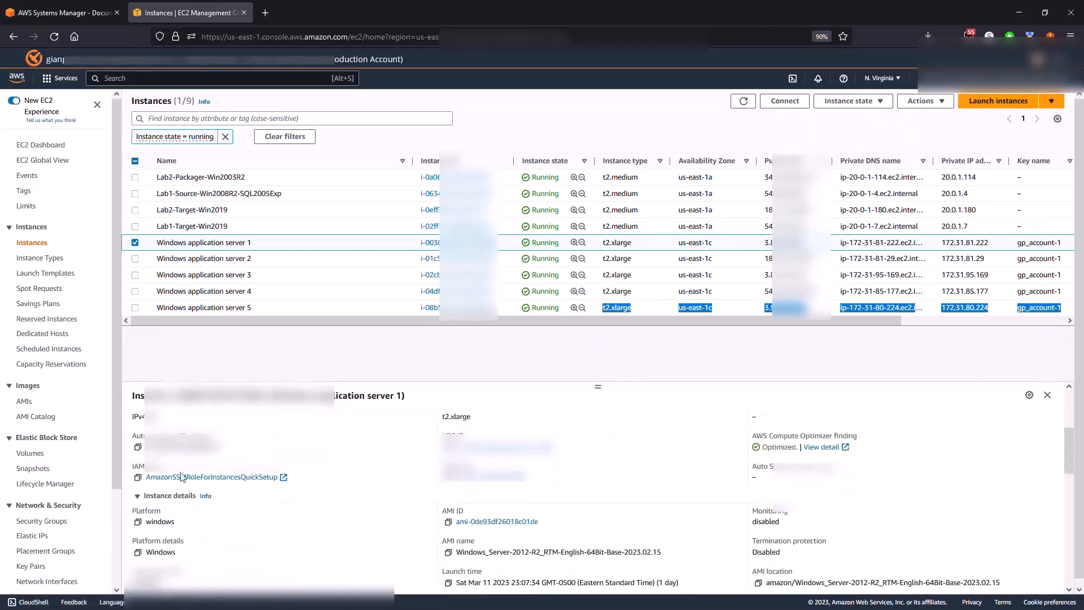
mouse_move(226, 486)
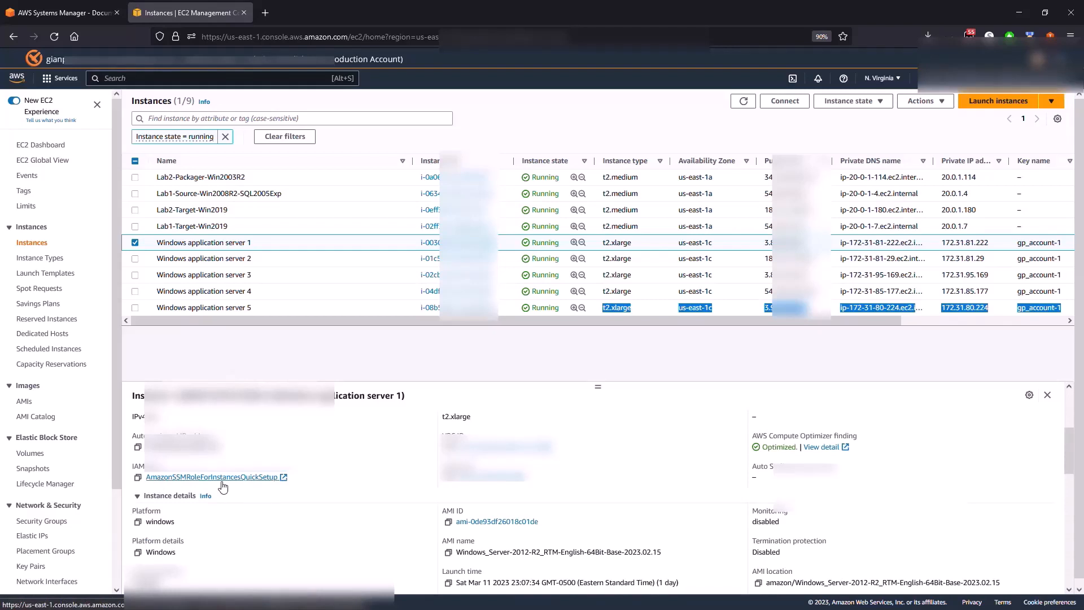
mouse_move(233, 504)
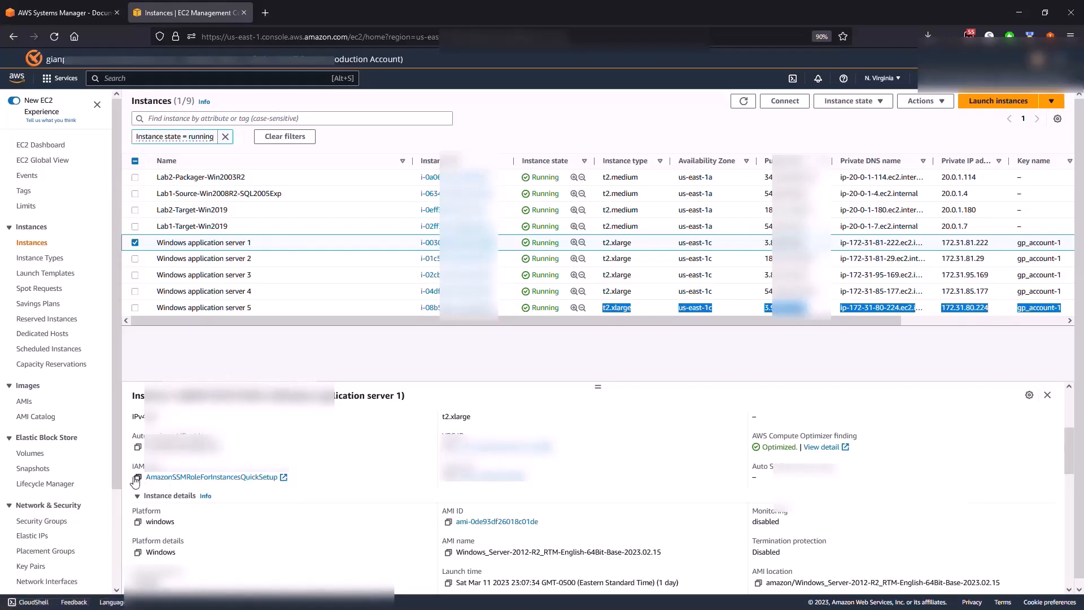
Scroll the details to note the AmazonSSMRoleForInstancesQuickSetup IAM role and subnet ID.
scroll("down", 3)
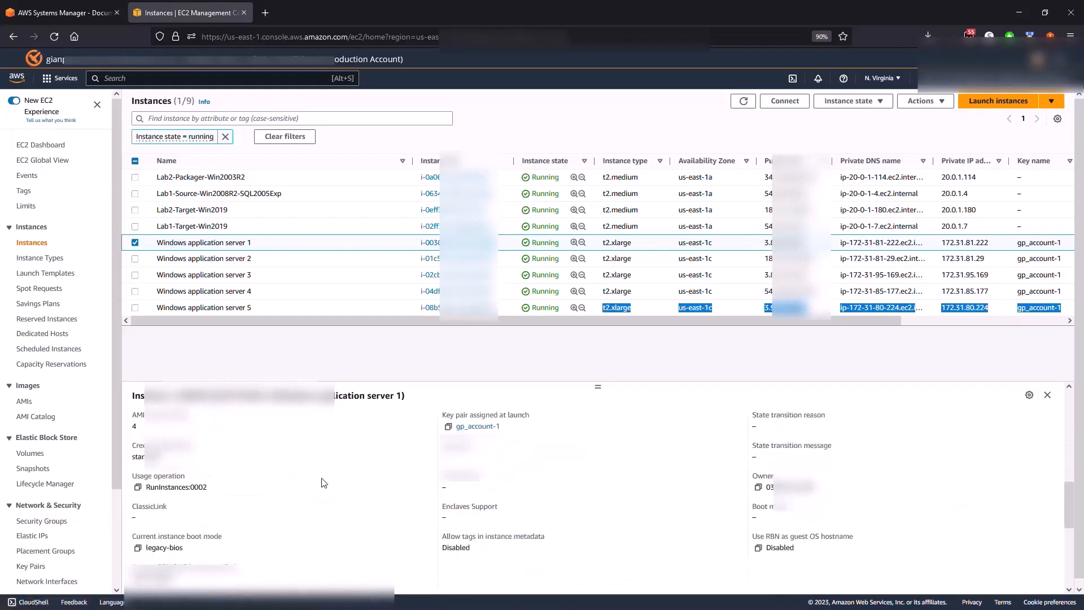
scroll("down", 3)
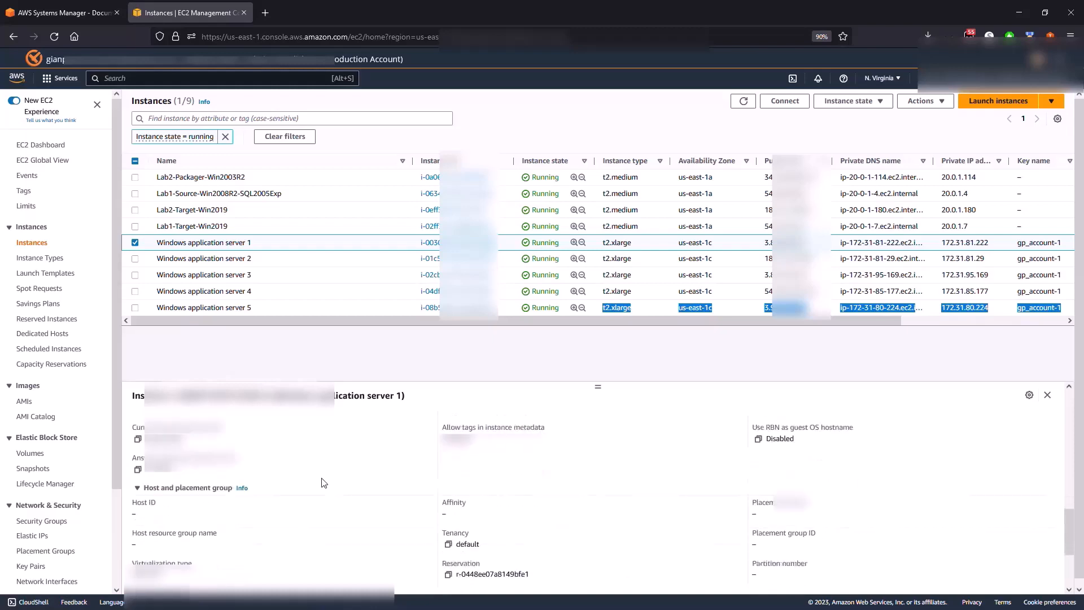
scroll("down", 3)
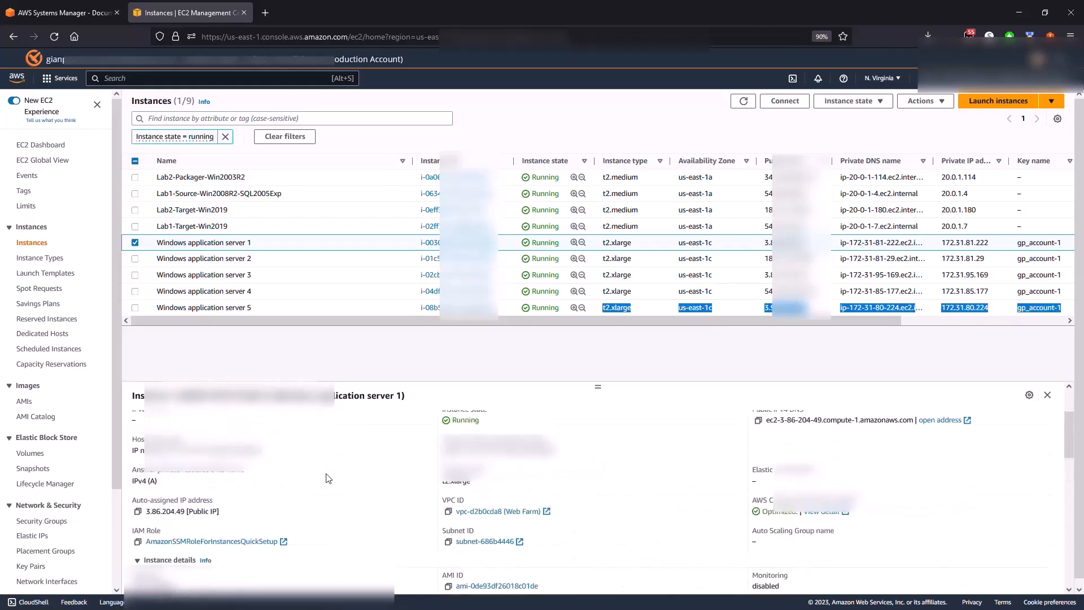
mouse_move(421, 506)
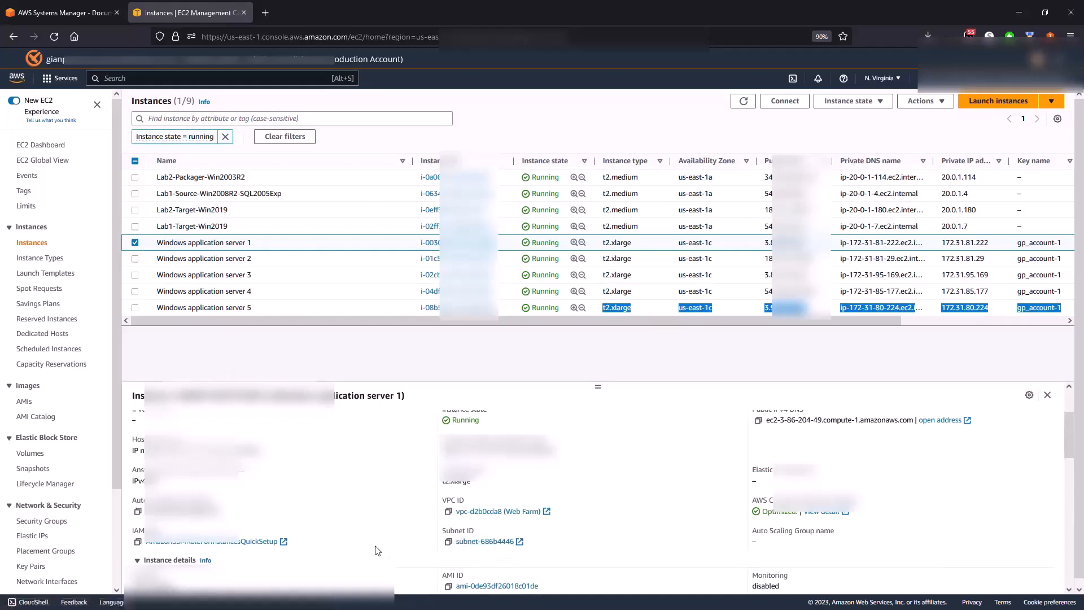
mouse_move(400, 554)
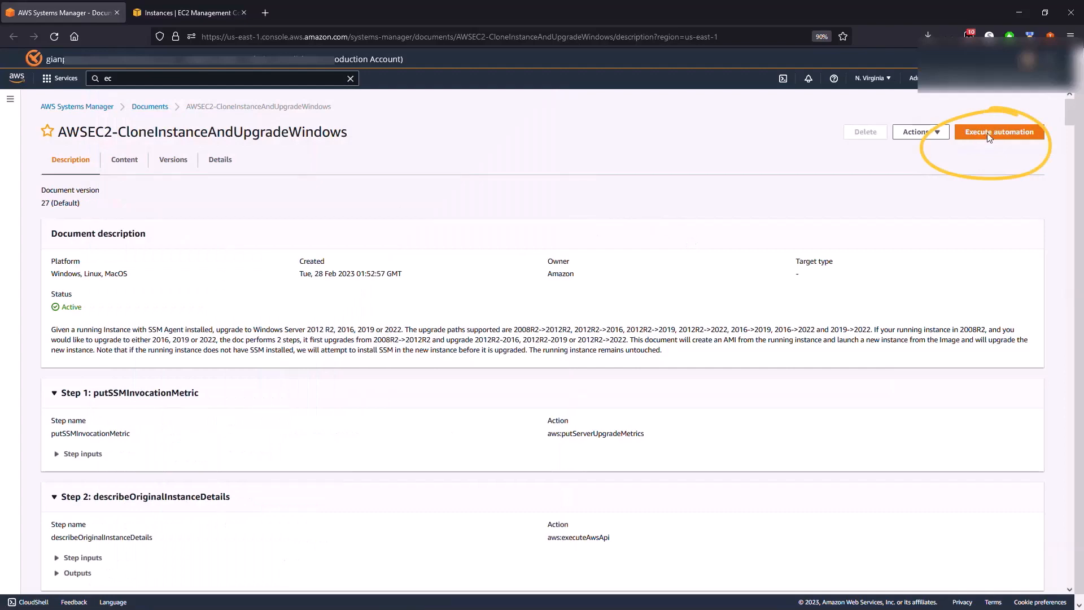
Start executing the clone-and-upgrade automation and scroll to its input parameters.
left_click(1000, 132)
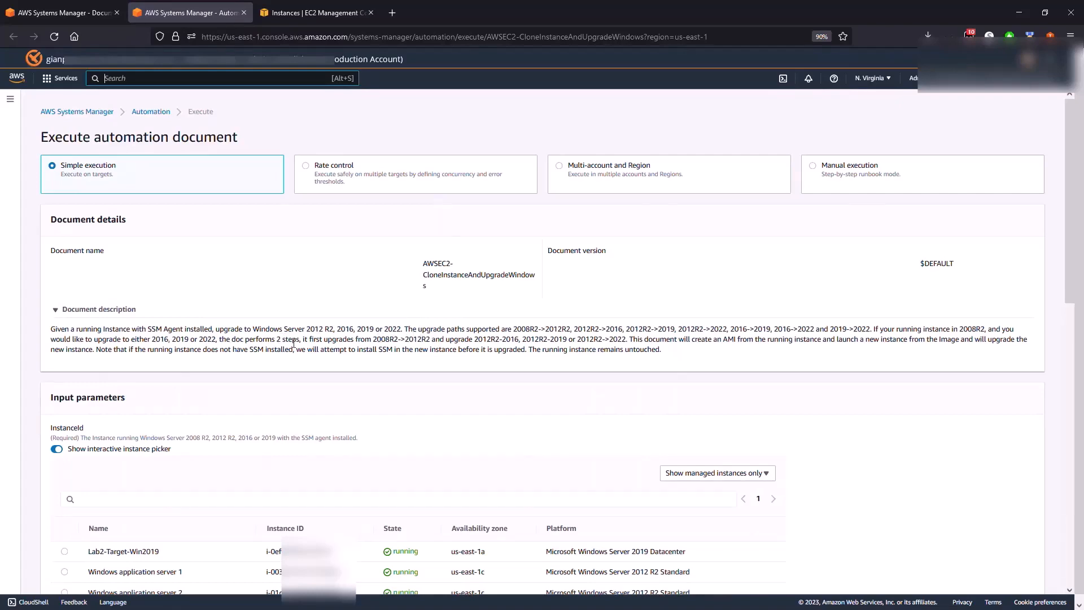
scroll("down", 3)
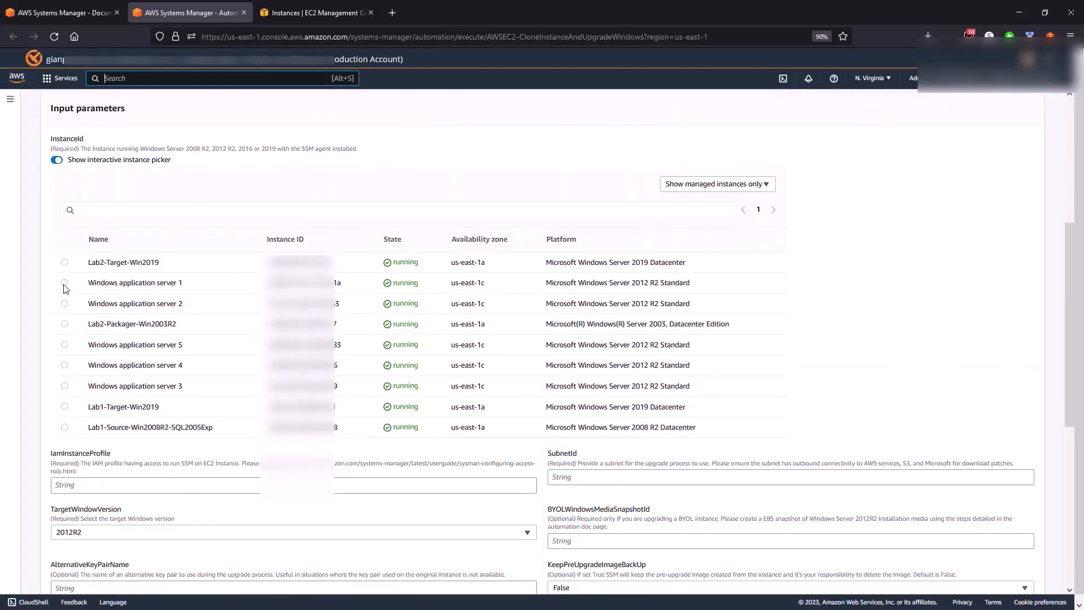
Target Windows application server 1 with AmazonSSMRoleForInstancesQuickSetup profile and subnet-8d614cd1.
left_click(64, 282)
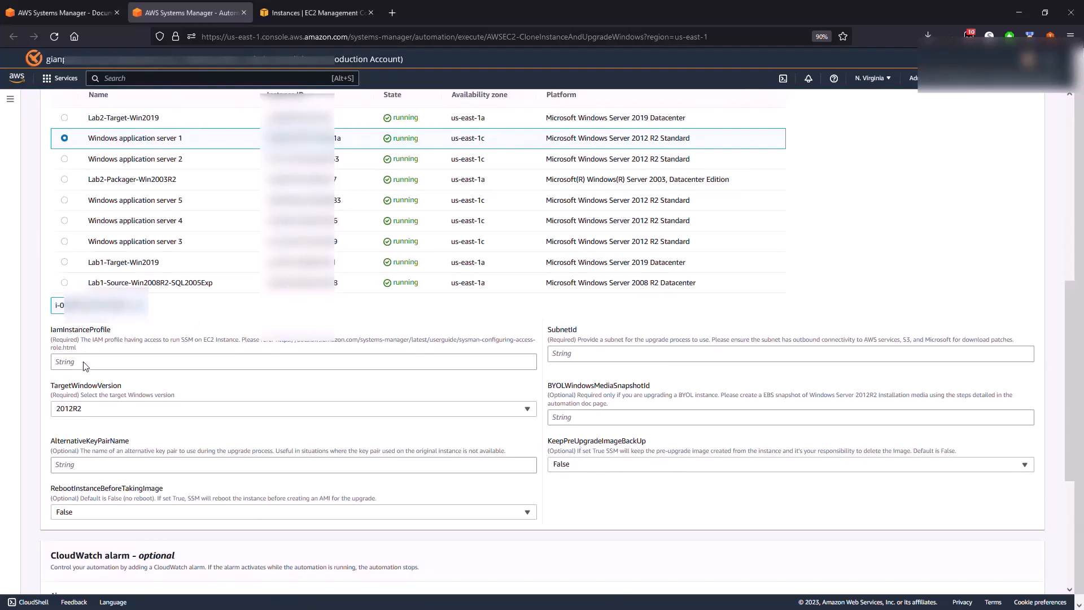
type("AmazonSSMRoleForInstancesQuickSetup")
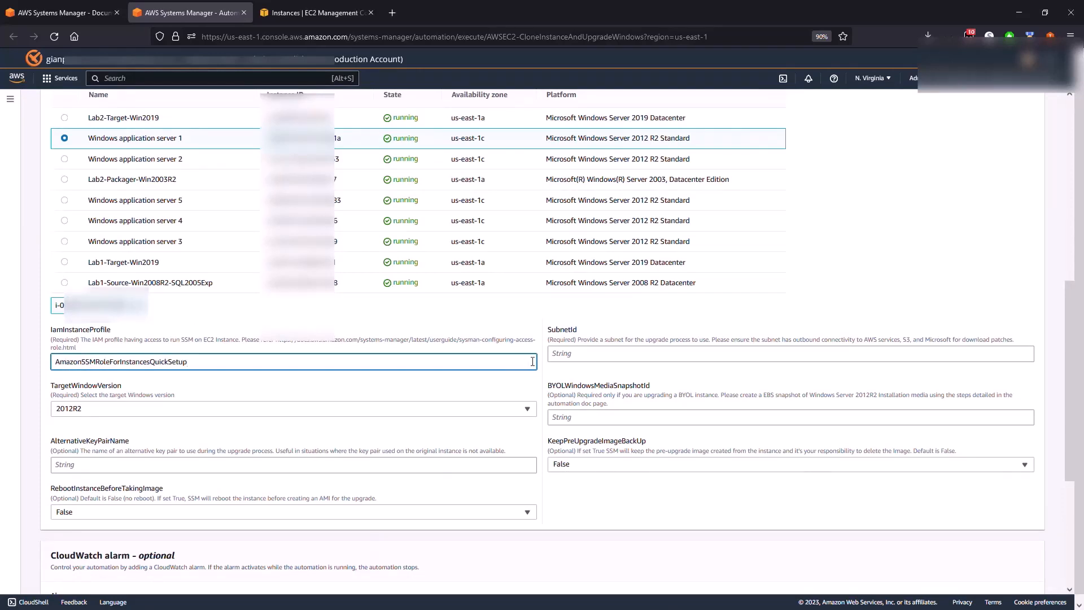
left_click(812, 362)
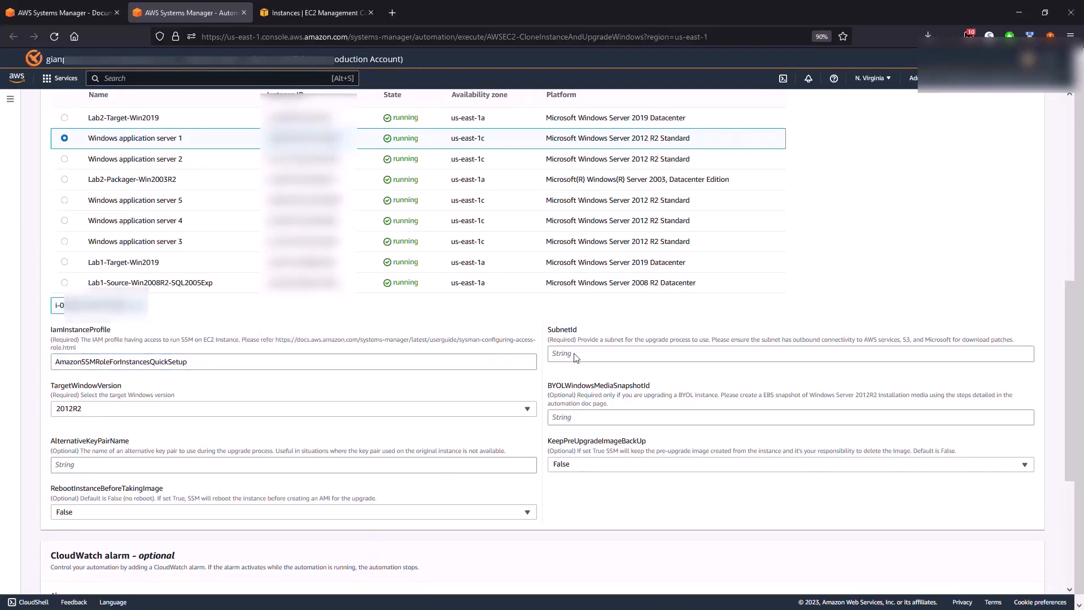
type("subnet-8d614cd1")
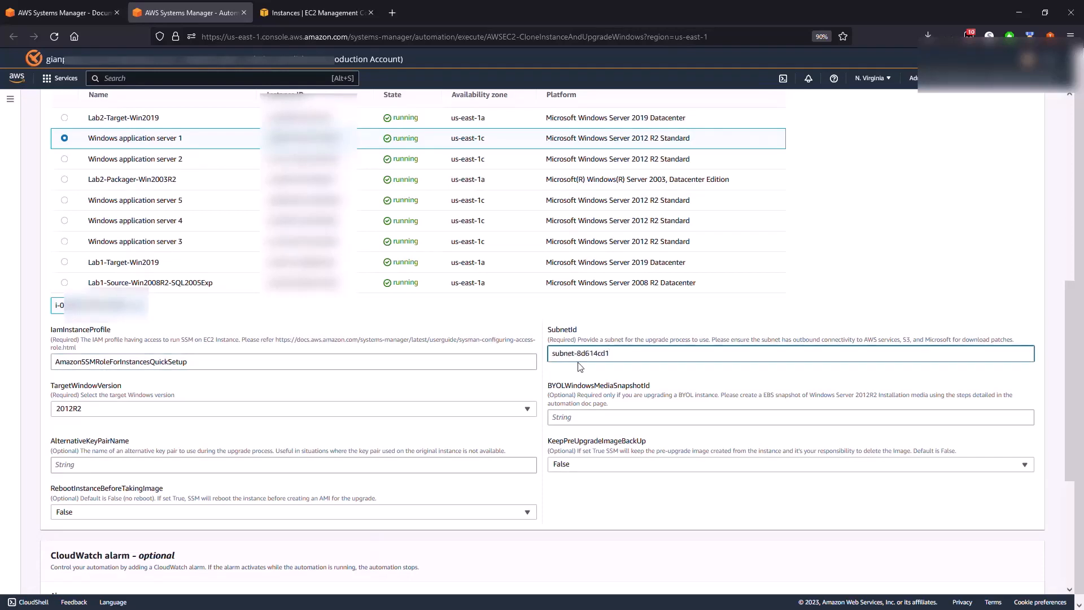
left_click(608, 354)
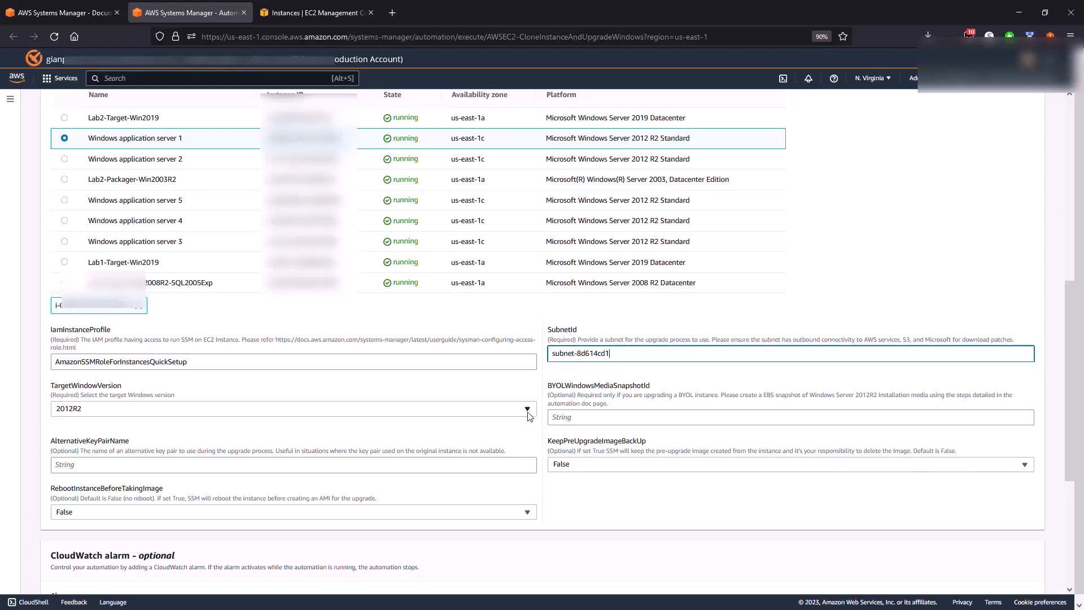
Choose TargetWindowVersion 2019 and execute the automation.
left_click(292, 421)
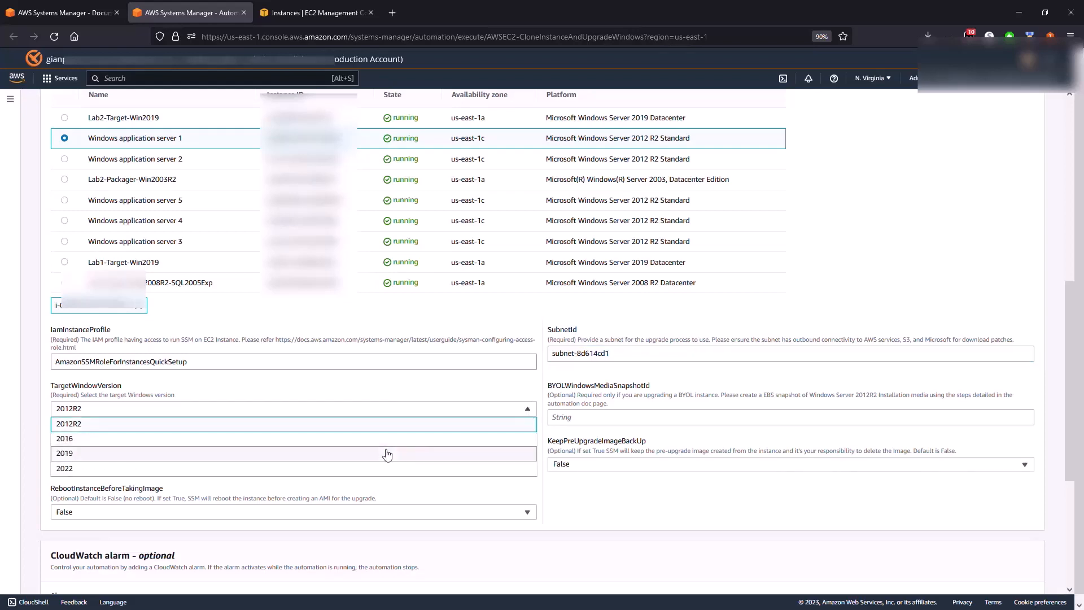
left_click(65, 453)
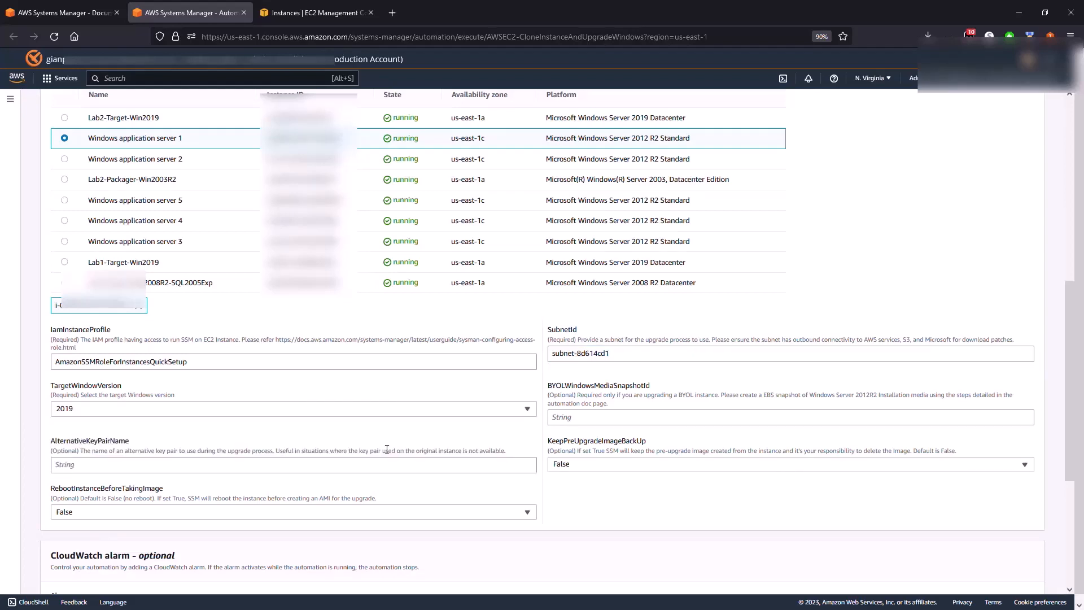
scroll("down", 3)
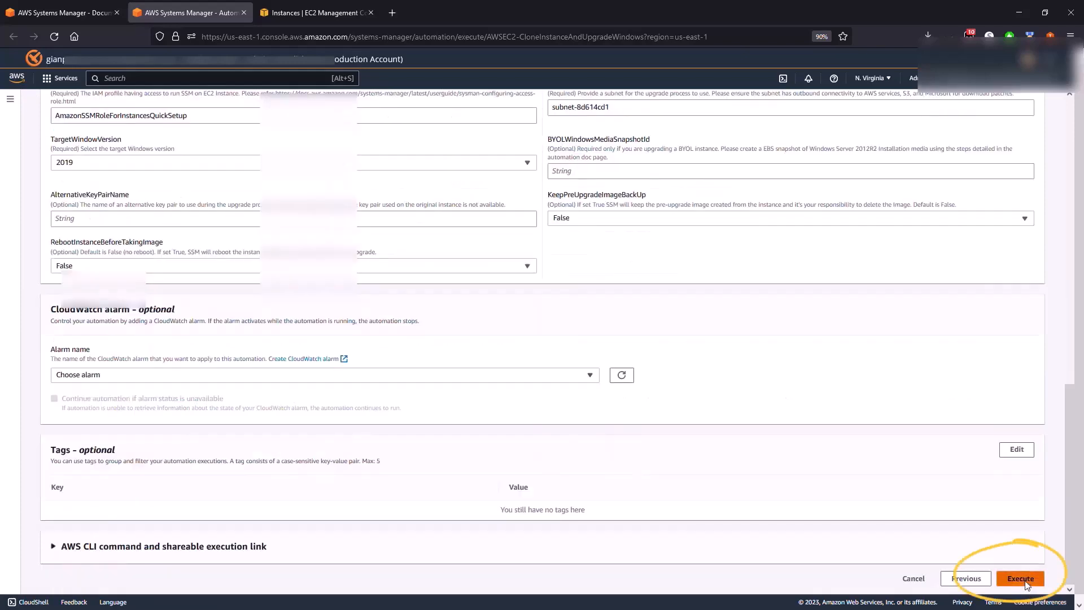
left_click(1020, 579)
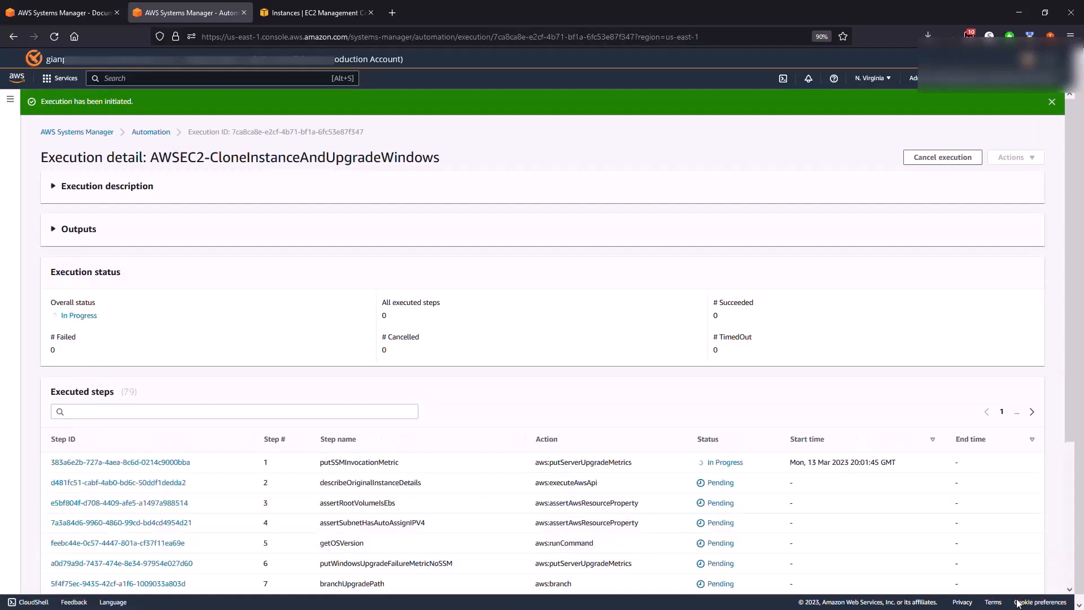
mouse_move(75, 331)
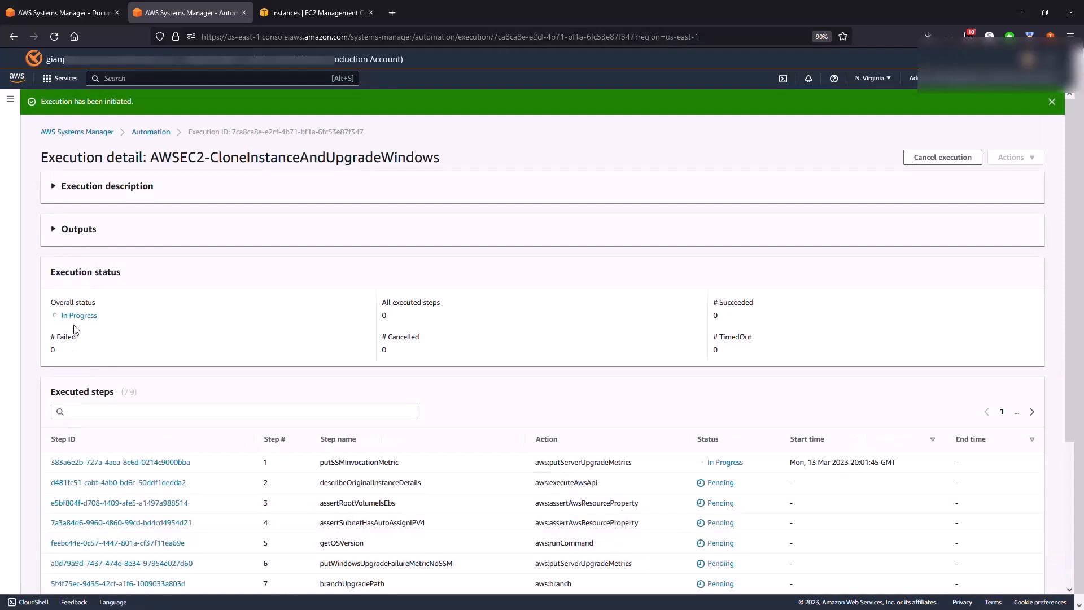
scroll("down", 3)
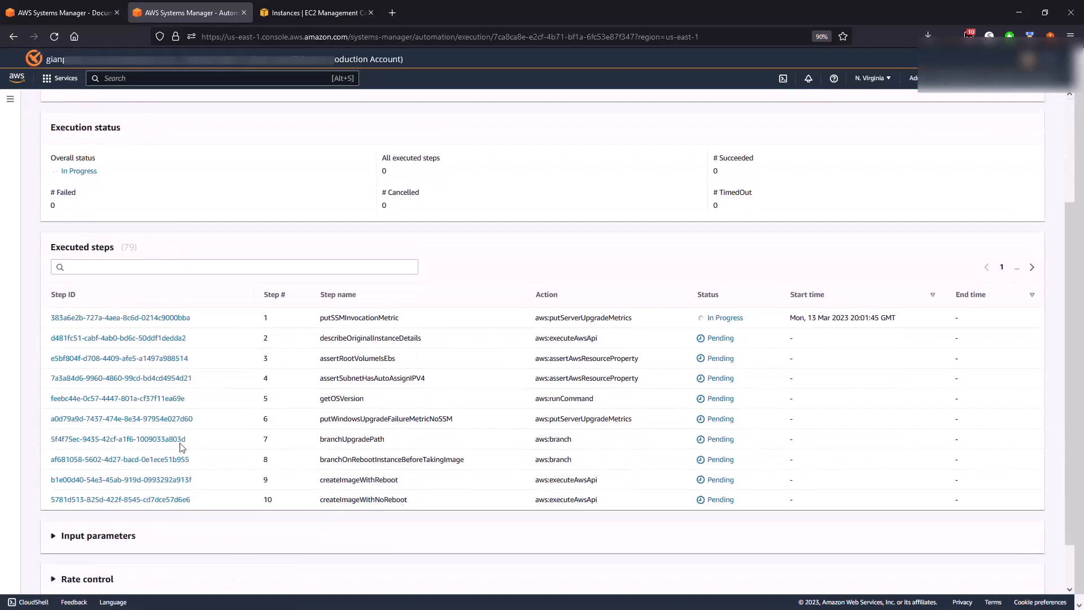
mouse_move(437, 28)
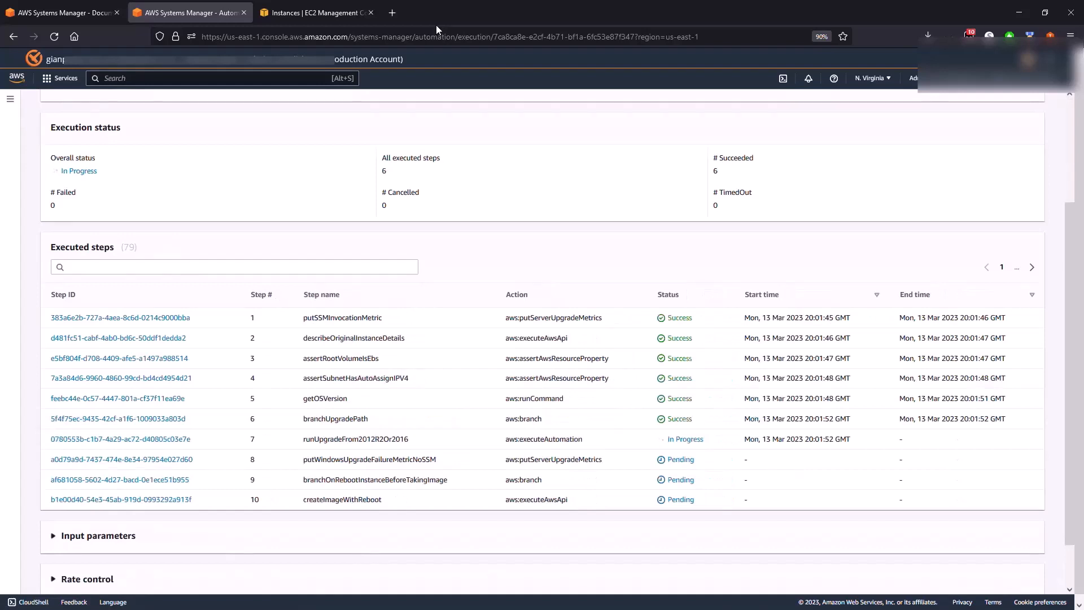
mouse_move(766, 6)
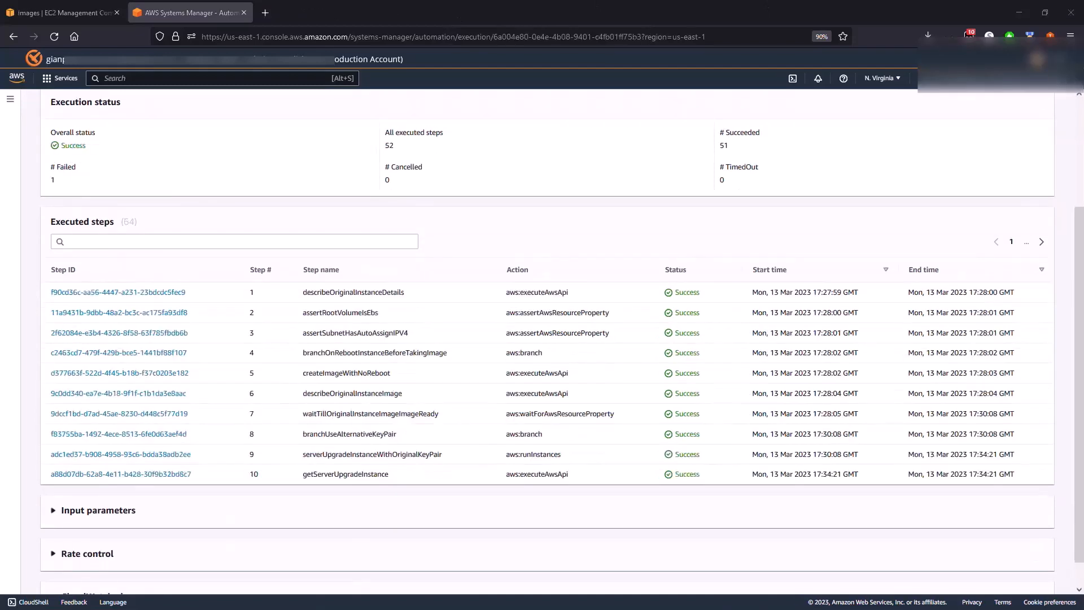
mouse_move(297, 279)
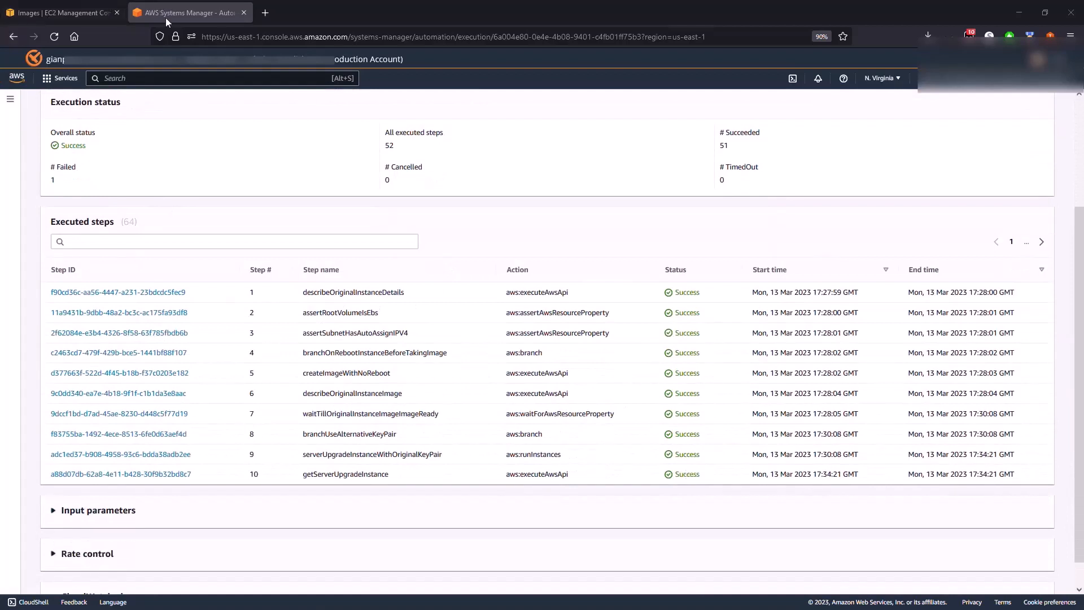
mouse_move(62, 12)
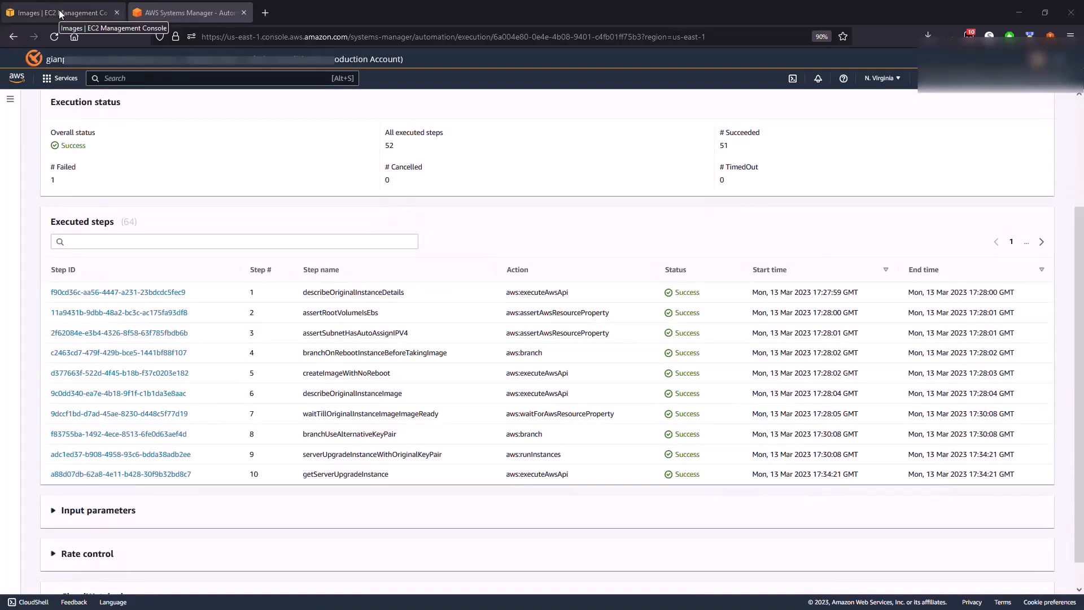
Switch to the EC2 Images browser tab.
left_click(56, 13)
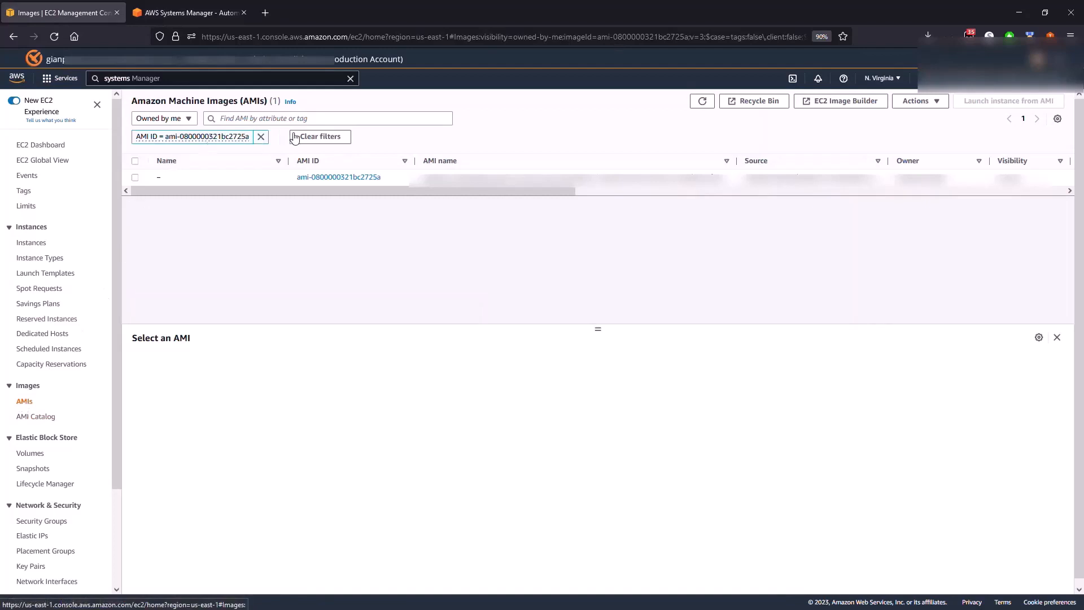
mouse_move(356, 196)
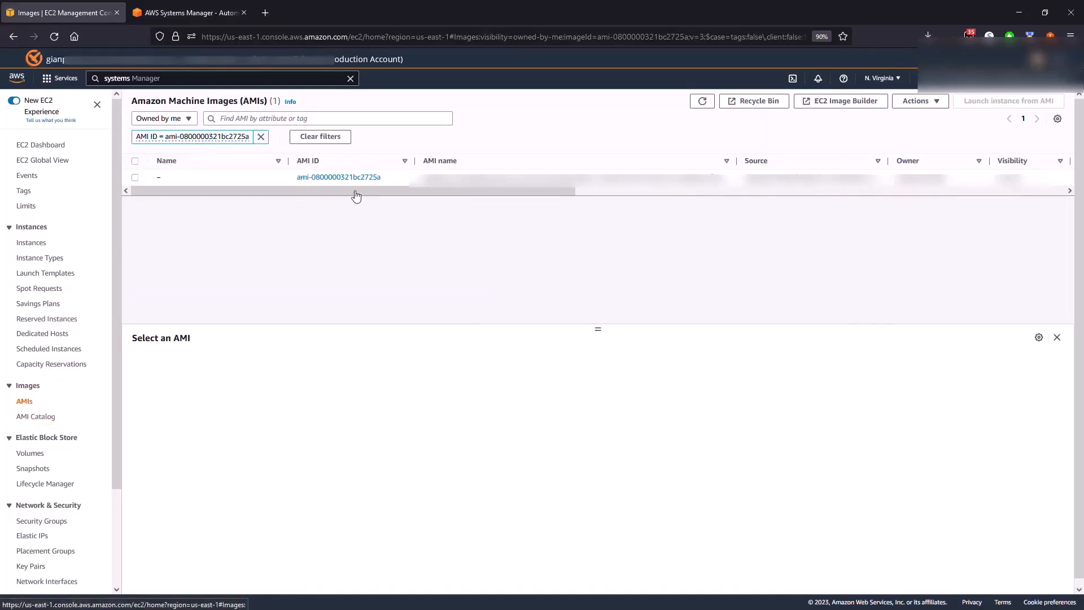
mouse_move(391, 193)
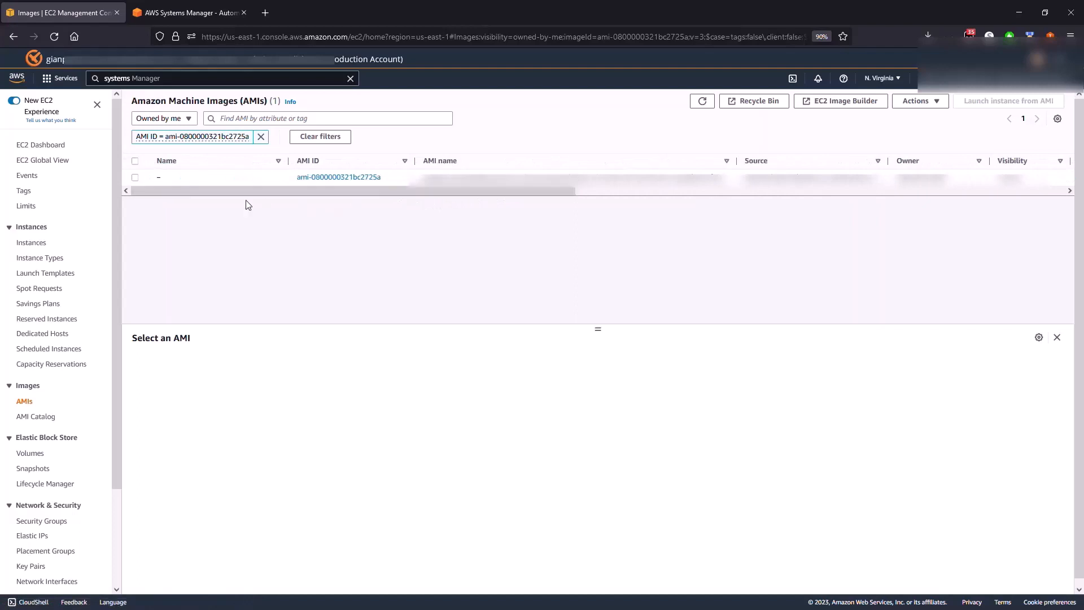
left_click(135, 177)
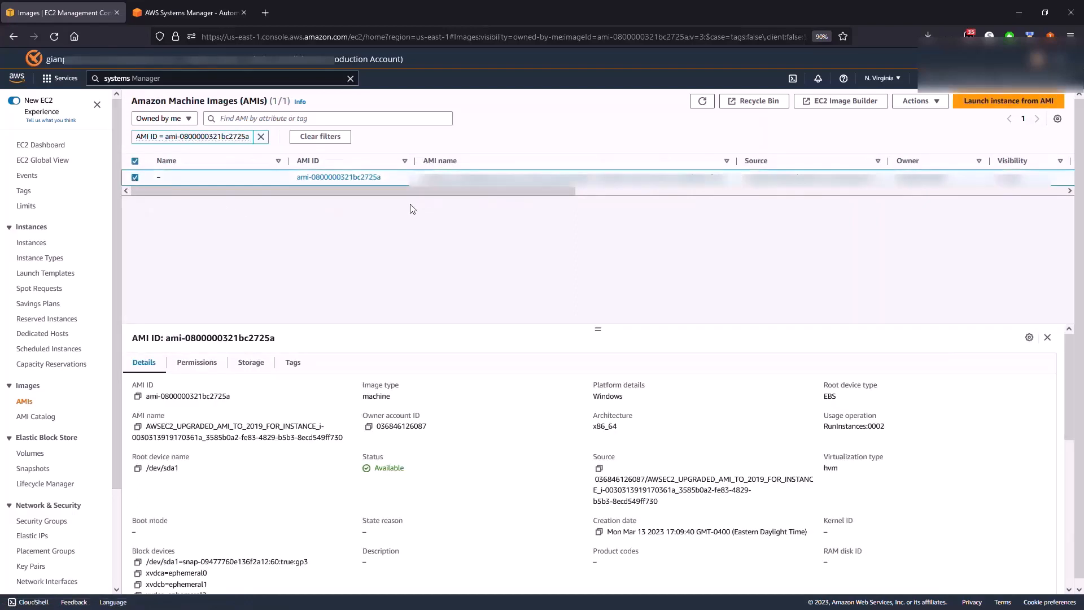
mouse_move(1005, 104)
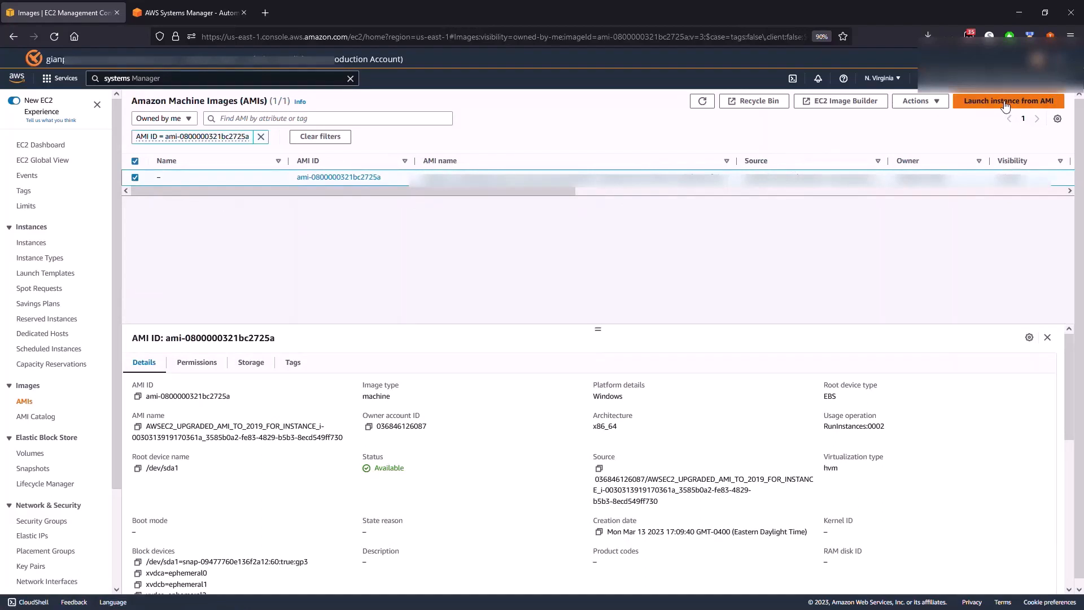
left_click(1009, 100)
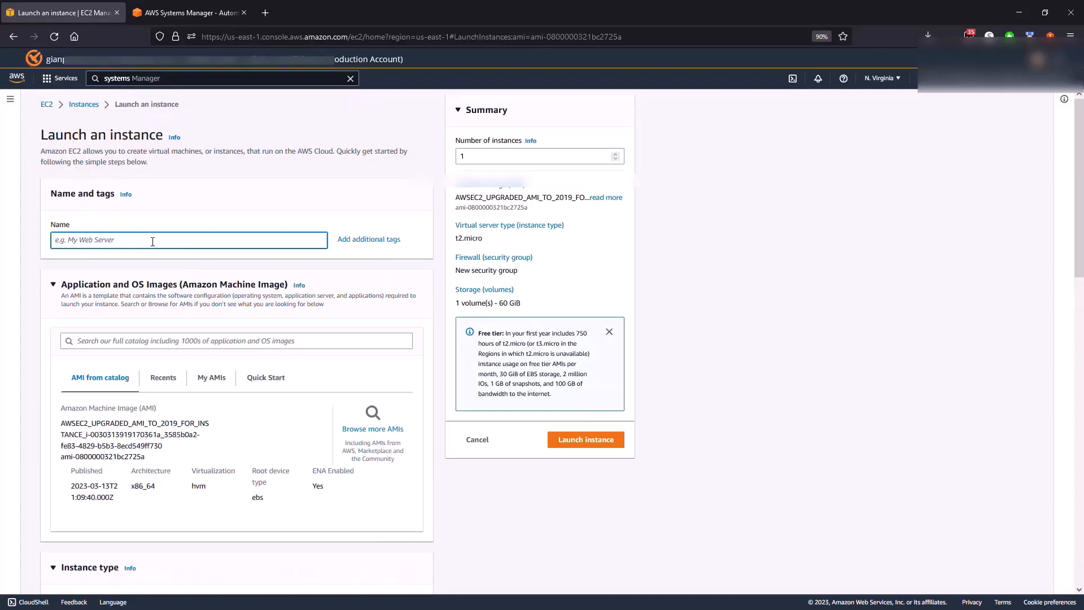
Name the new instance 'AppServer 2019' and set its instance type to t2.xlarge.
type("App")
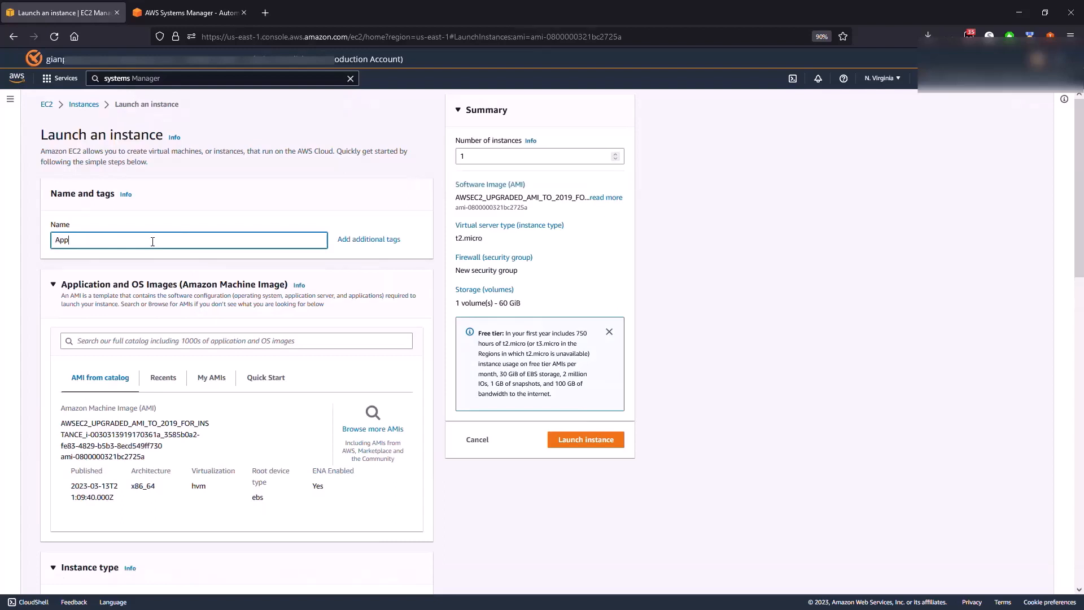
type("Server 2019")
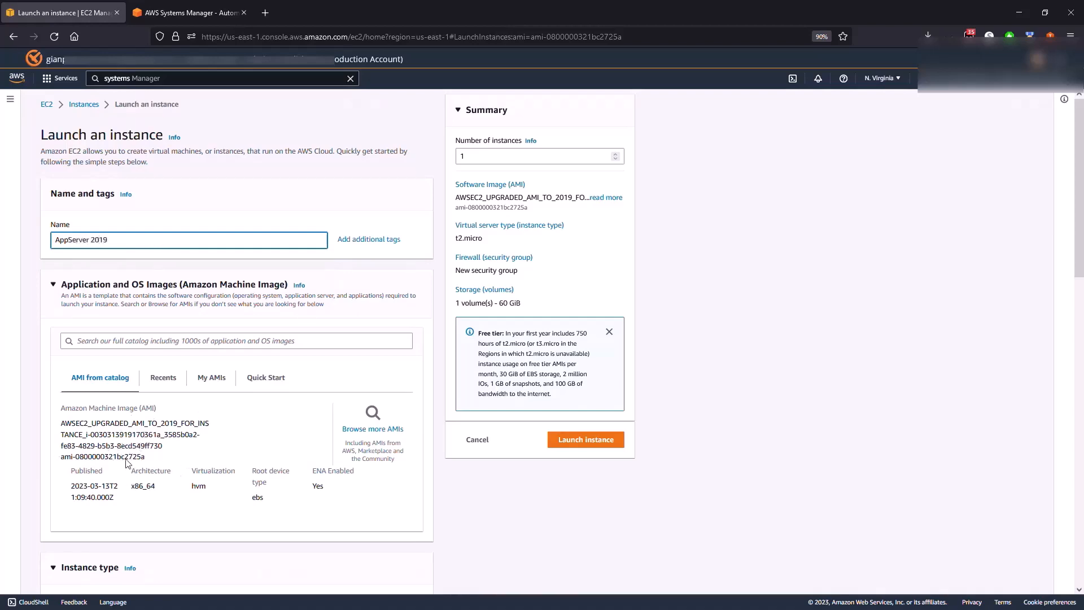
scroll("down", 3)
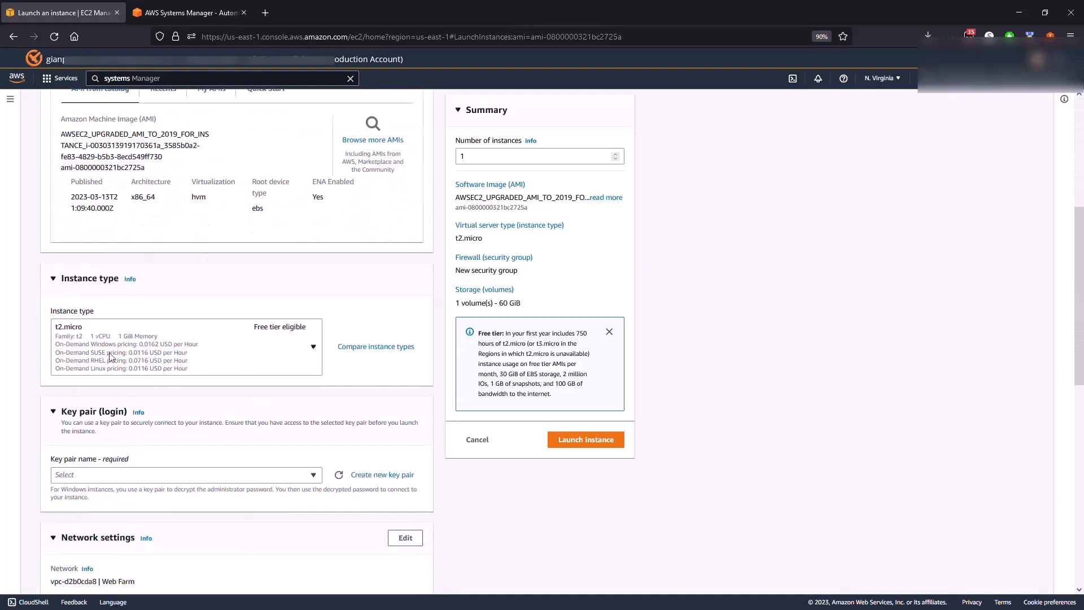
mouse_move(312, 349)
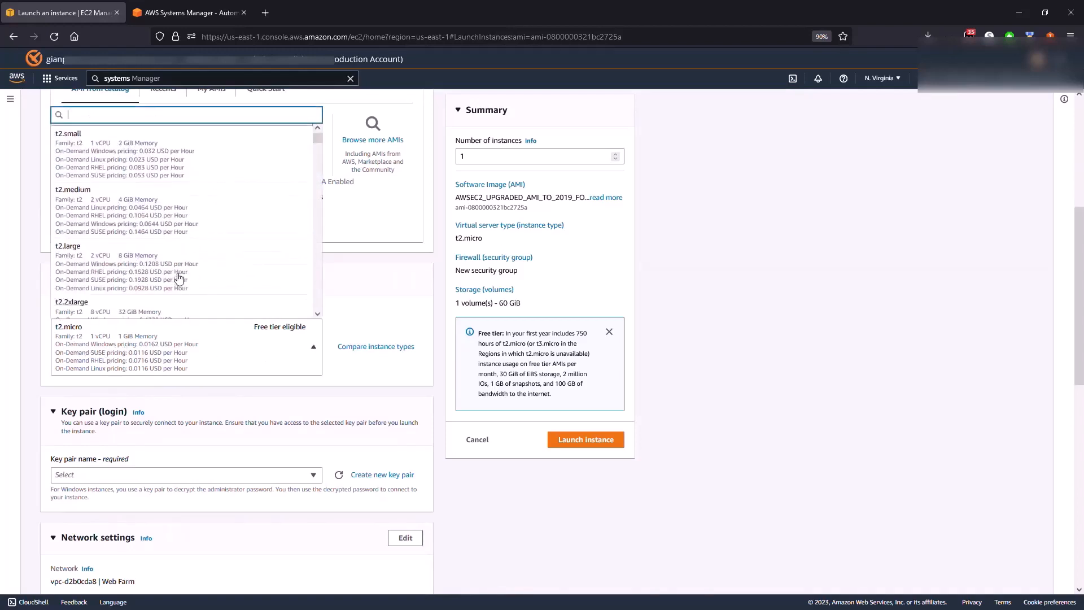
scroll("down", 3)
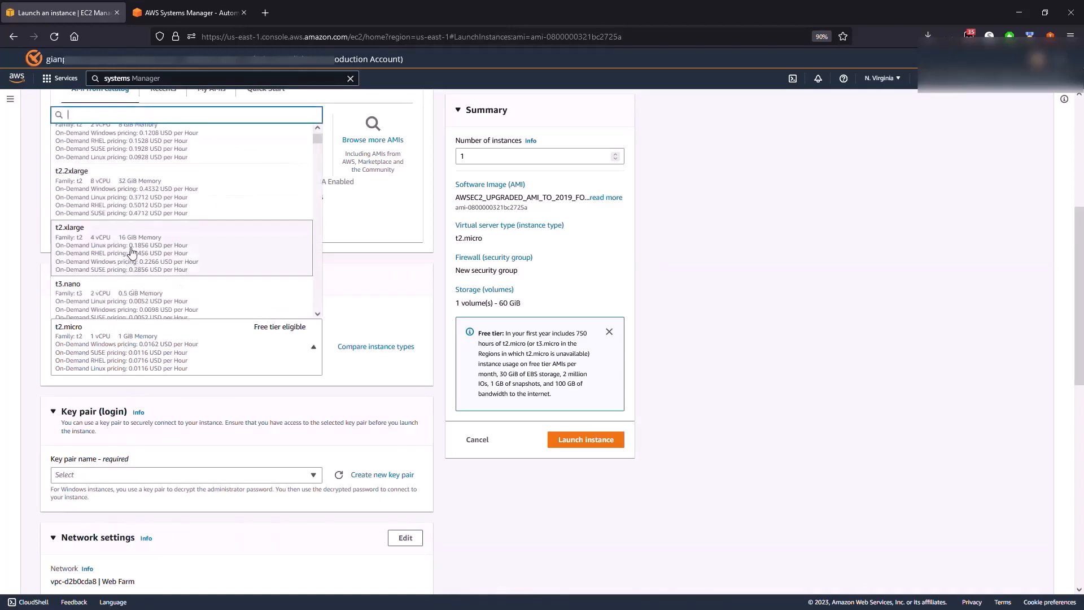
left_click(69, 227)
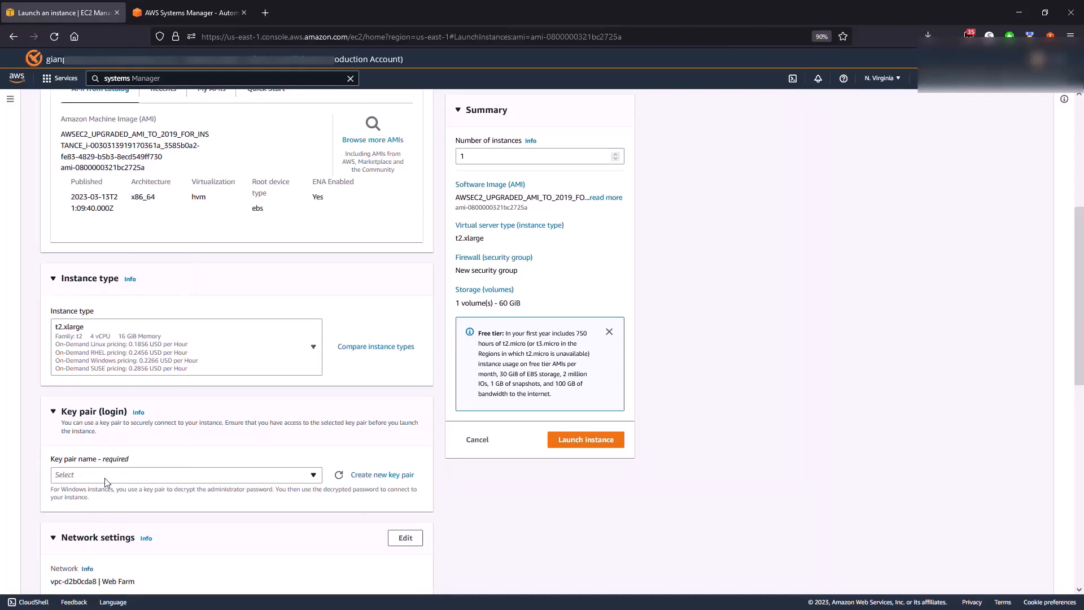
mouse_move(110, 480)
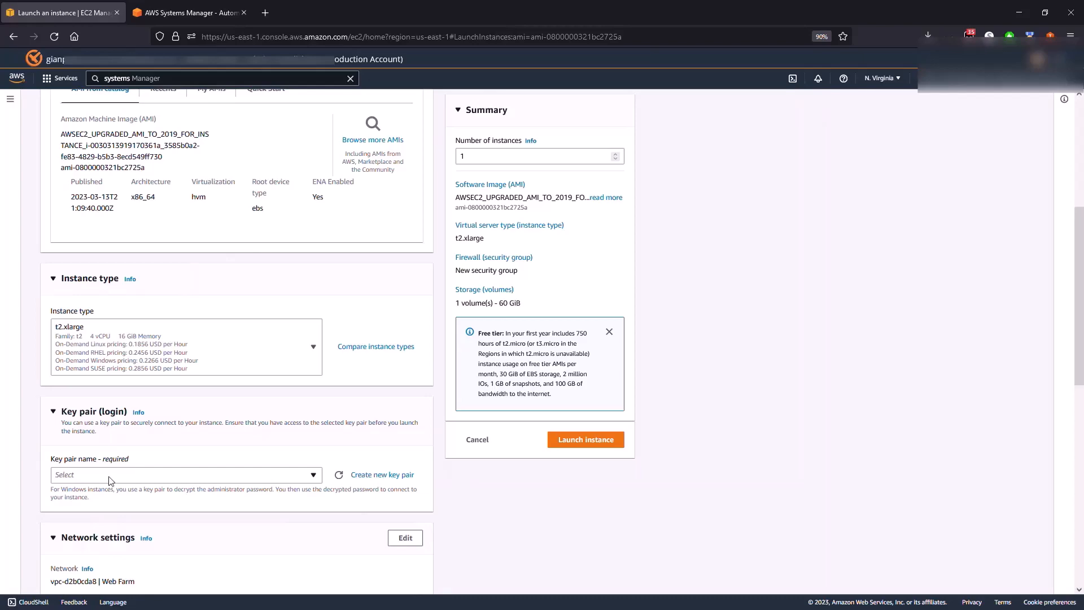
scroll("down", 3)
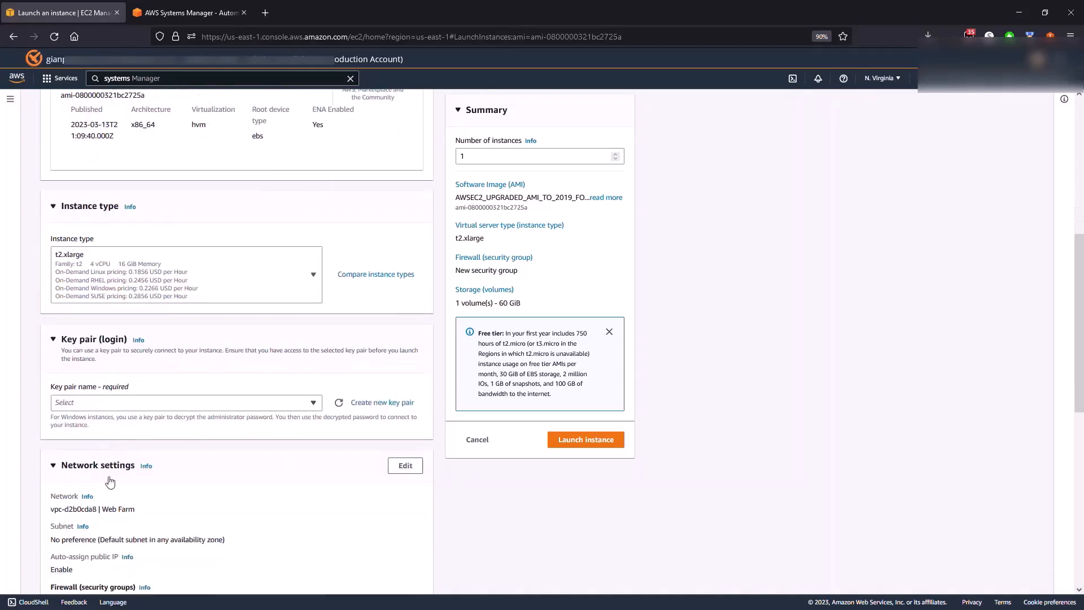
scroll("down", 3)
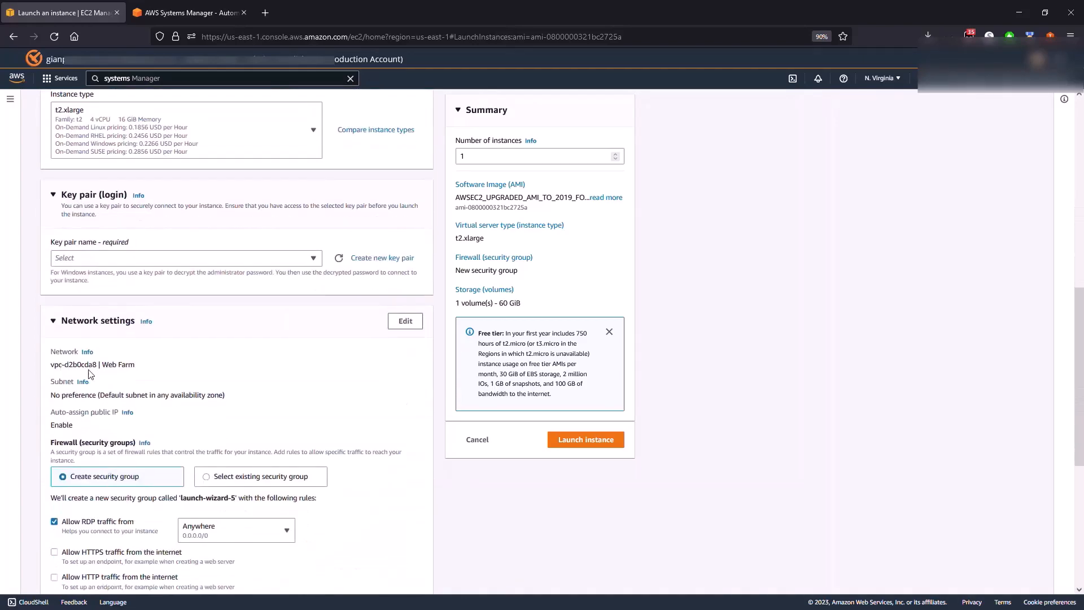
mouse_move(94, 375)
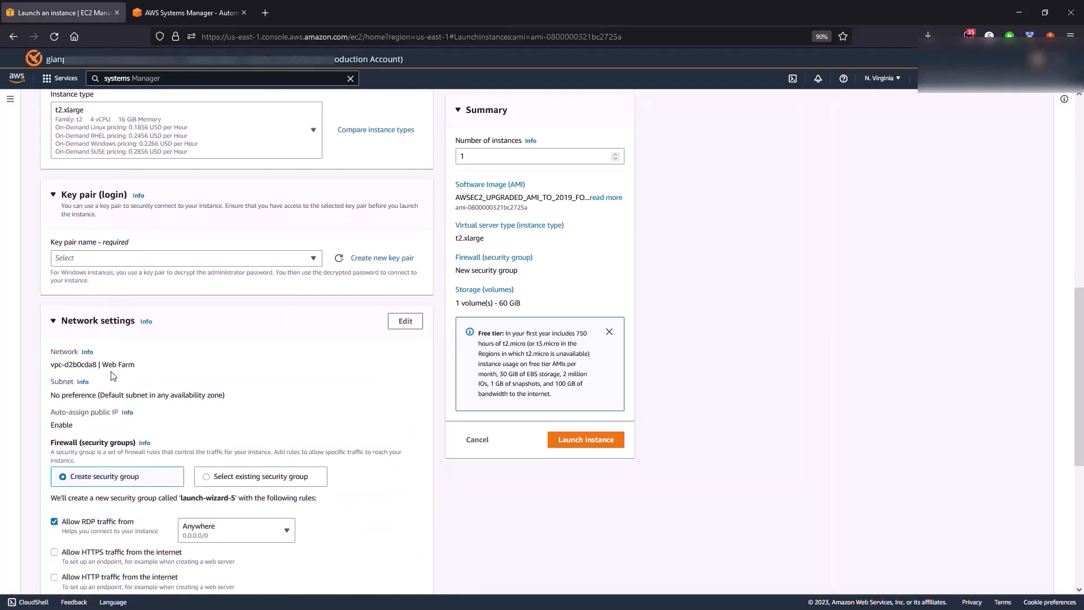
scroll("down", 3)
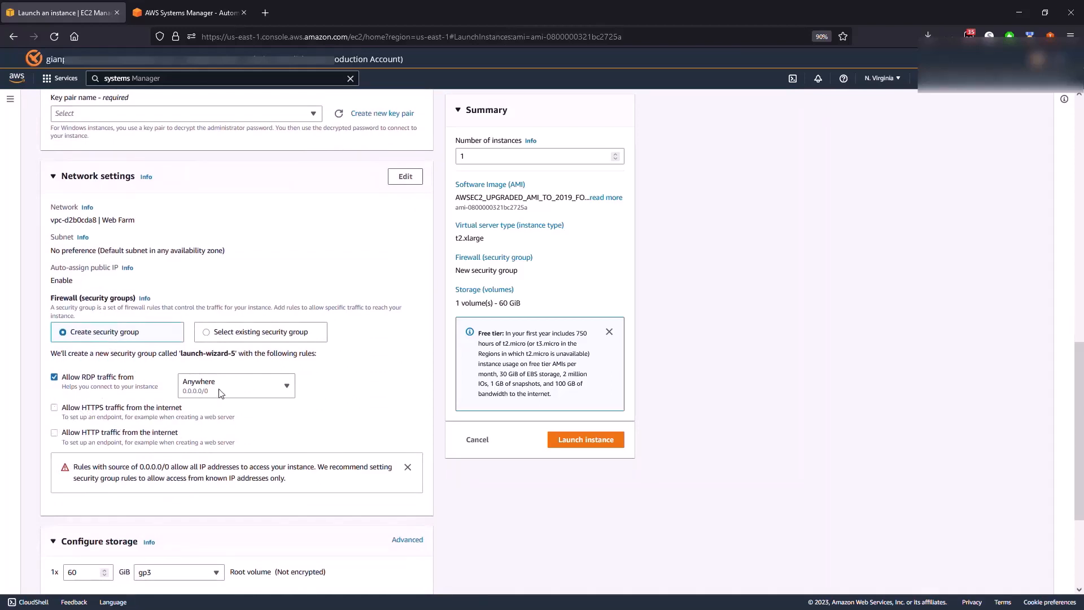
mouse_move(222, 393)
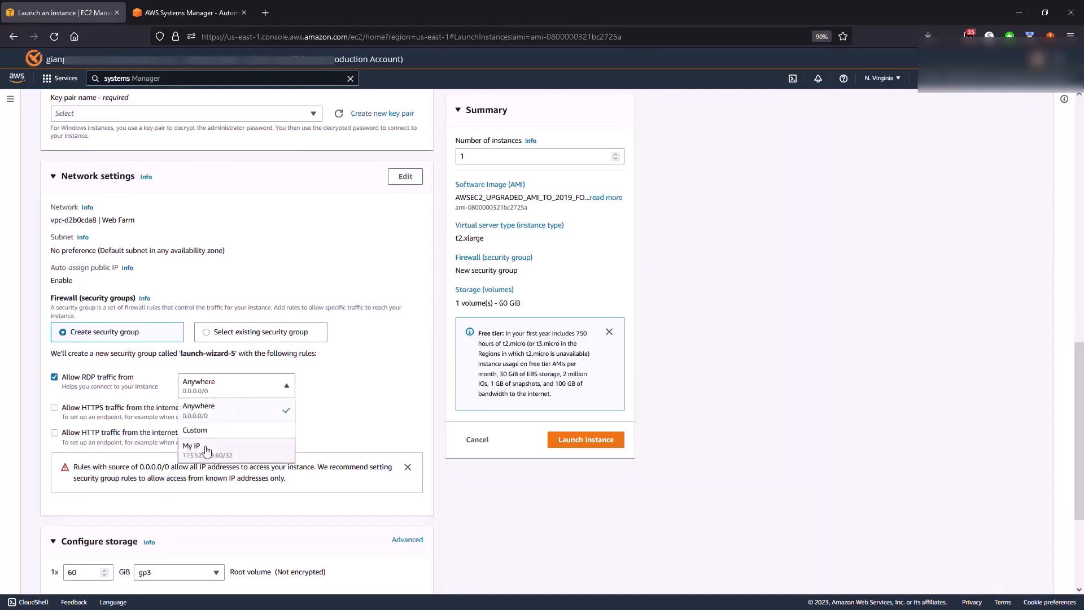
Restrict RDP traffic to My IP, proceed without a key pair, and launch the instance.
left_click(200, 446)
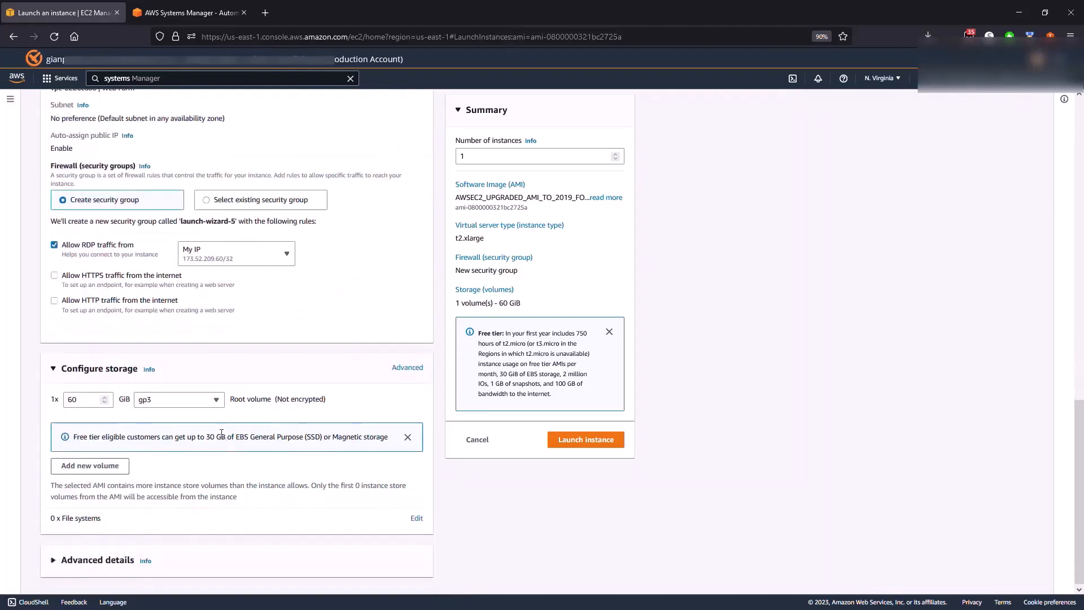
mouse_move(360, 252)
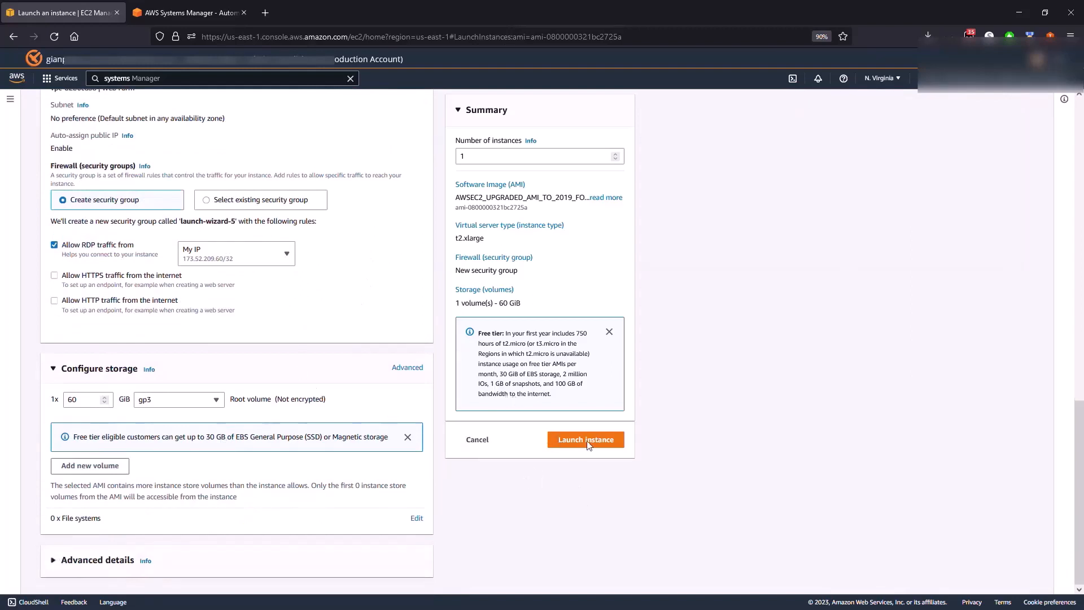
scroll("up", 3)
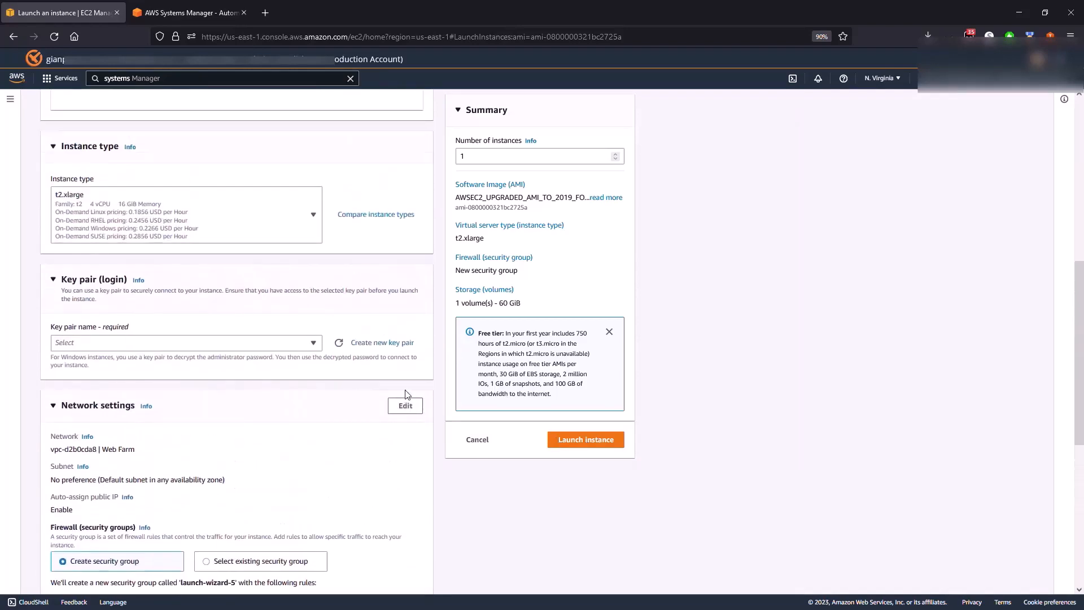
scroll("down", 3)
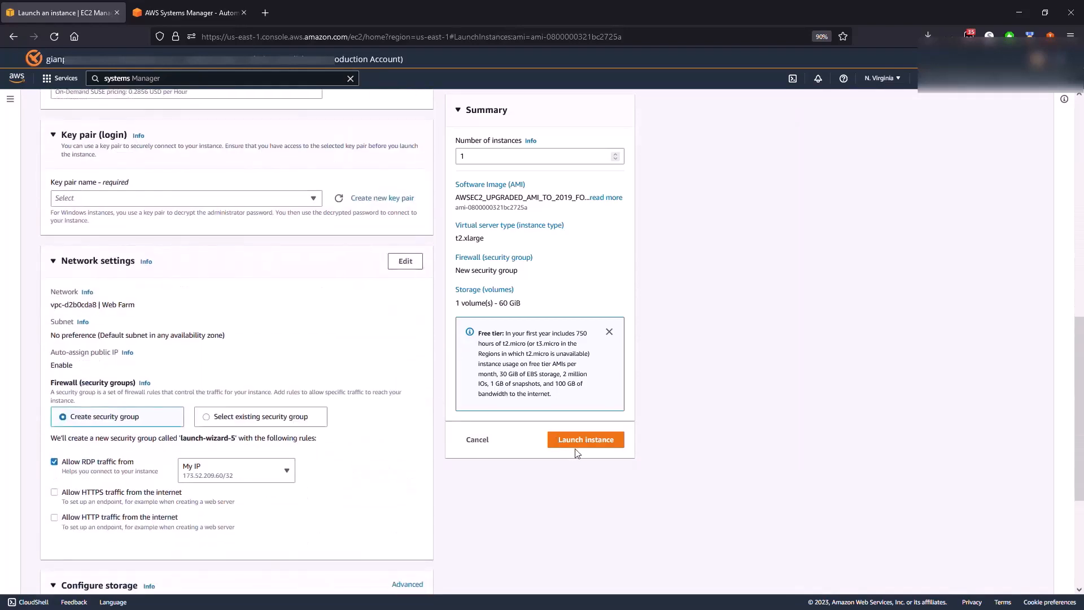
left_click(585, 439)
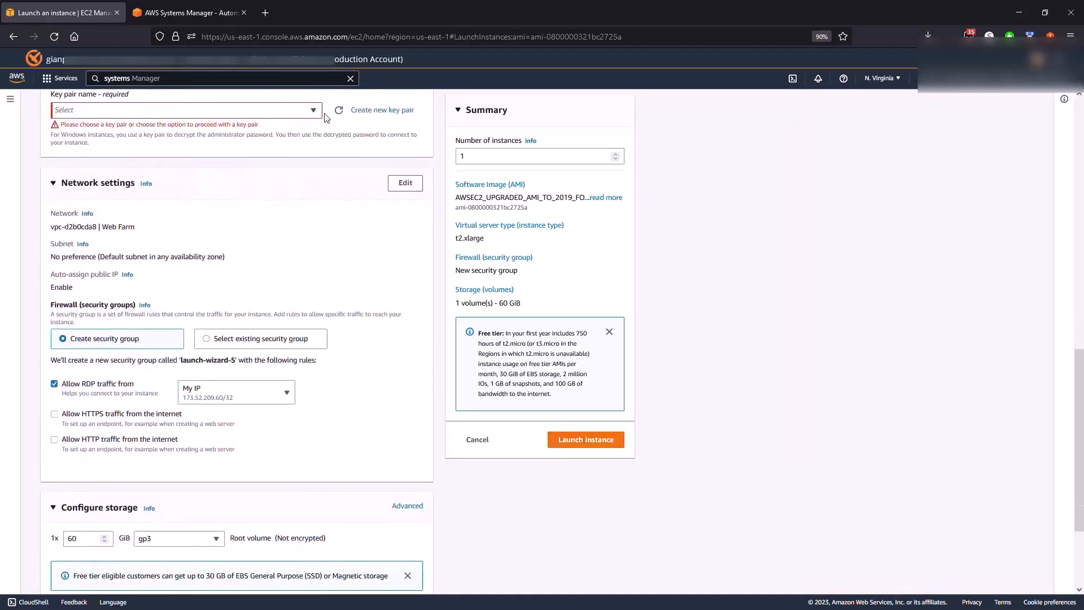
left_click(185, 110)
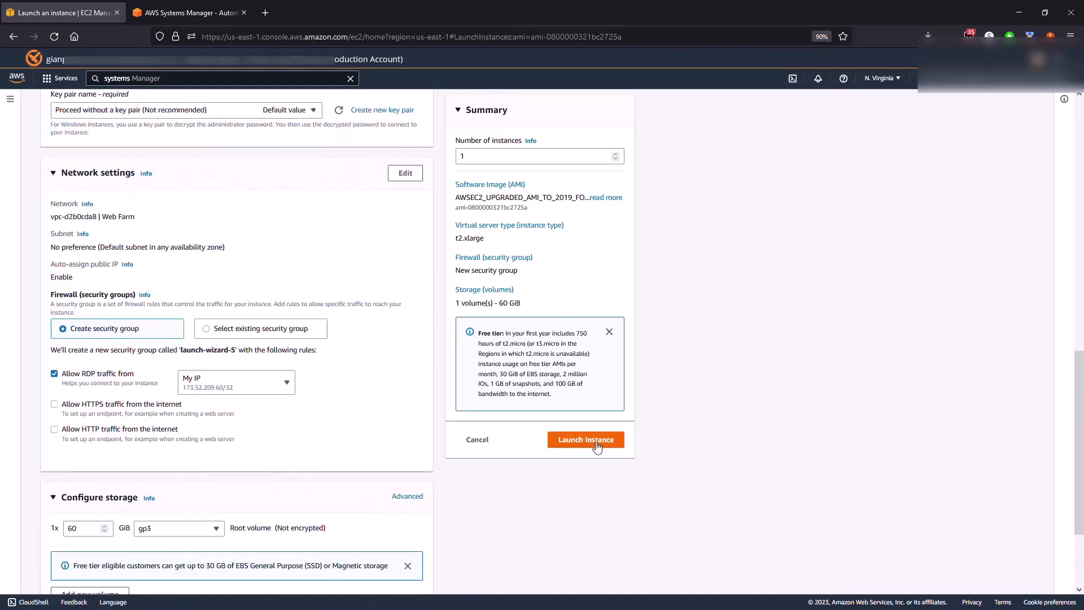
left_click(586, 440)
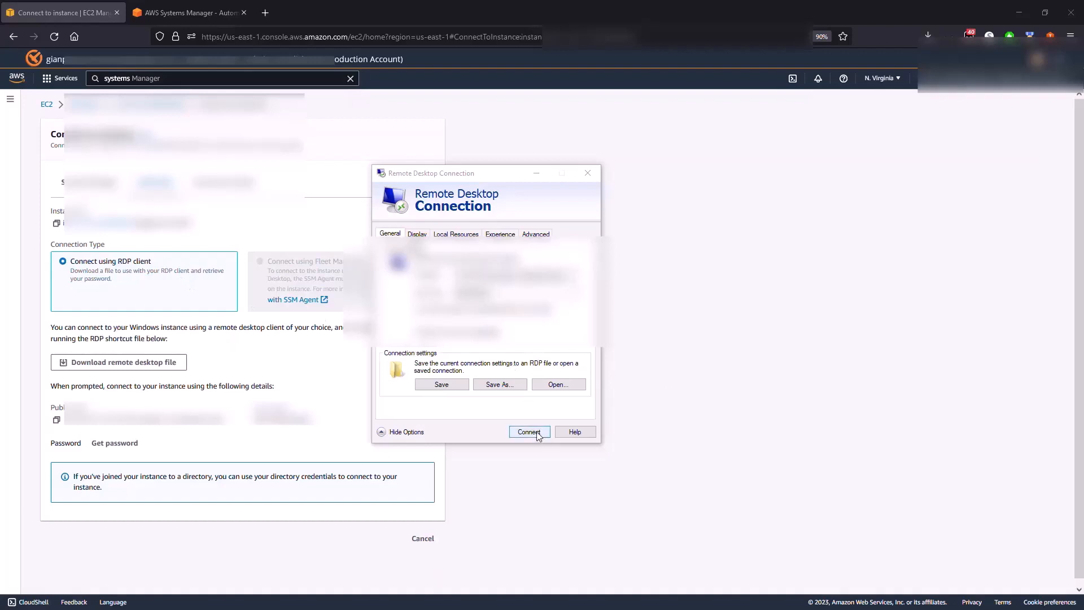
Connect over RDP to AppServer 2019, accept the certificate warning, and open PowerShell.
left_click(529, 432)
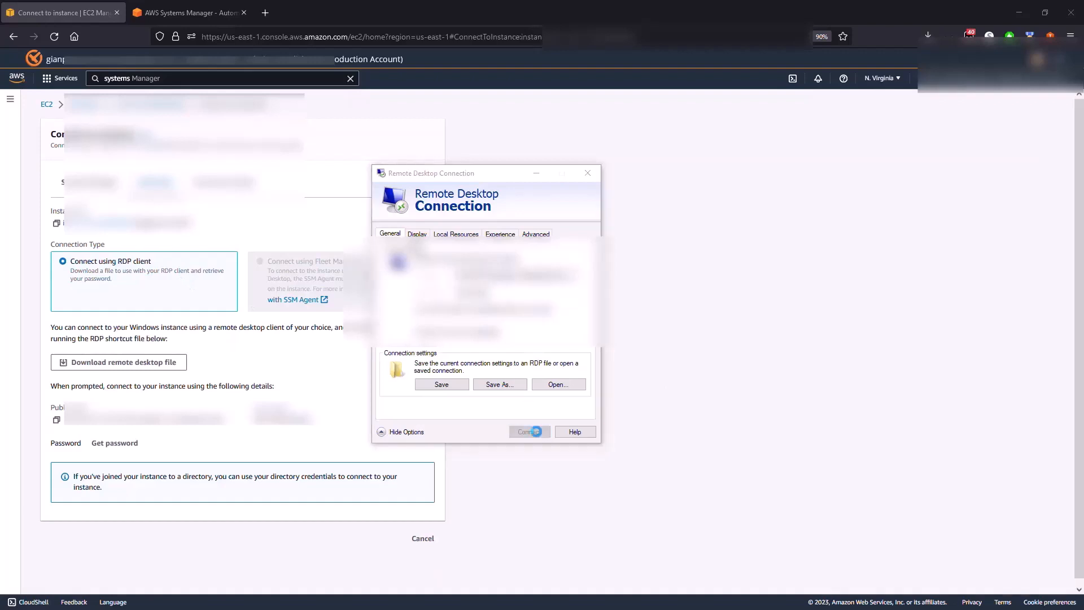
left_click(530, 431)
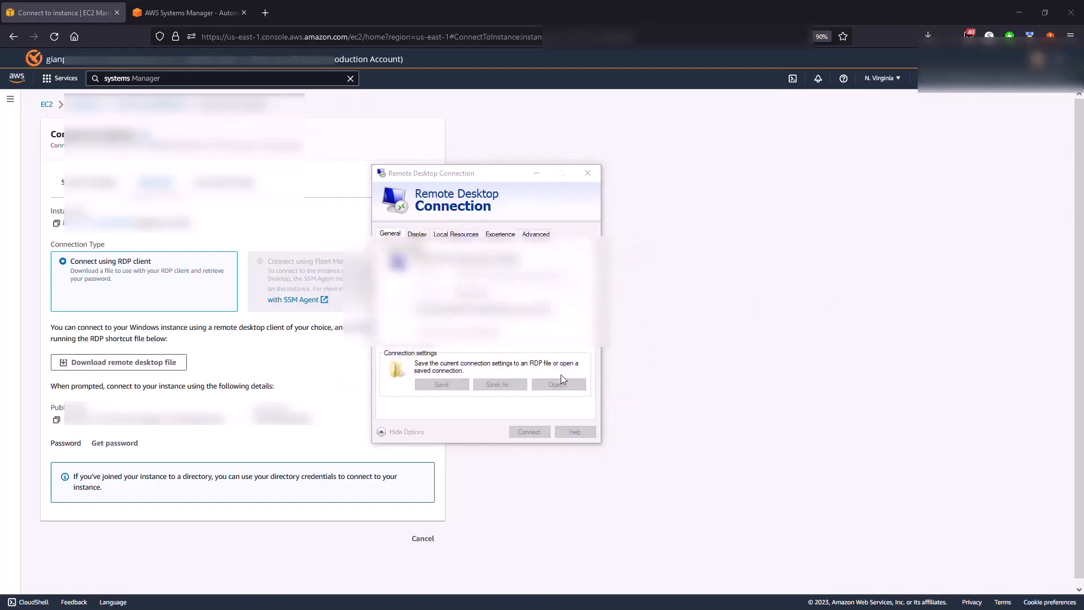
left_click(529, 432)
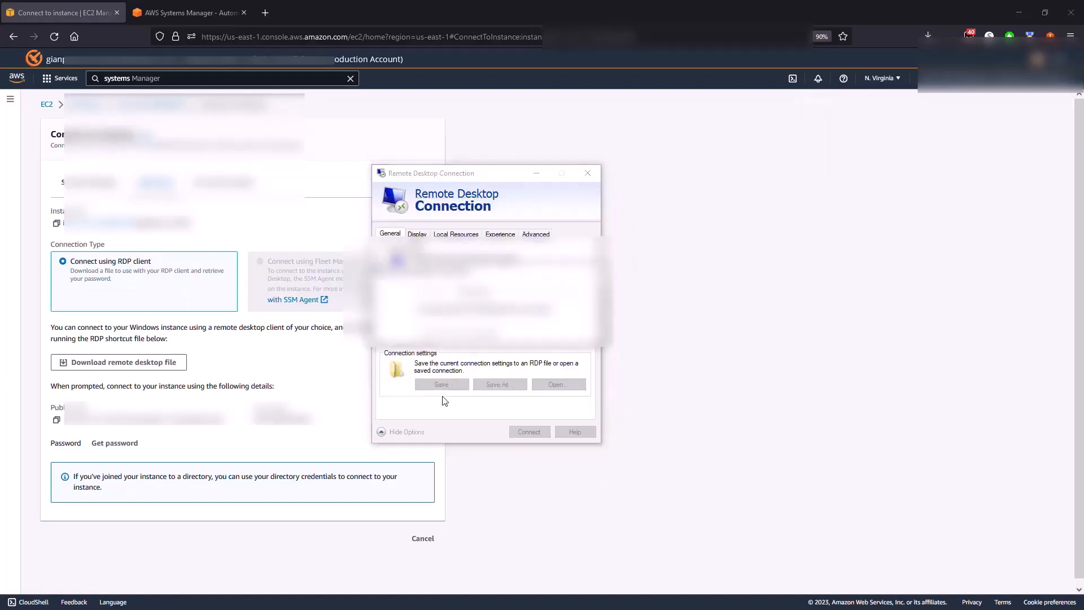
left_click(529, 432)
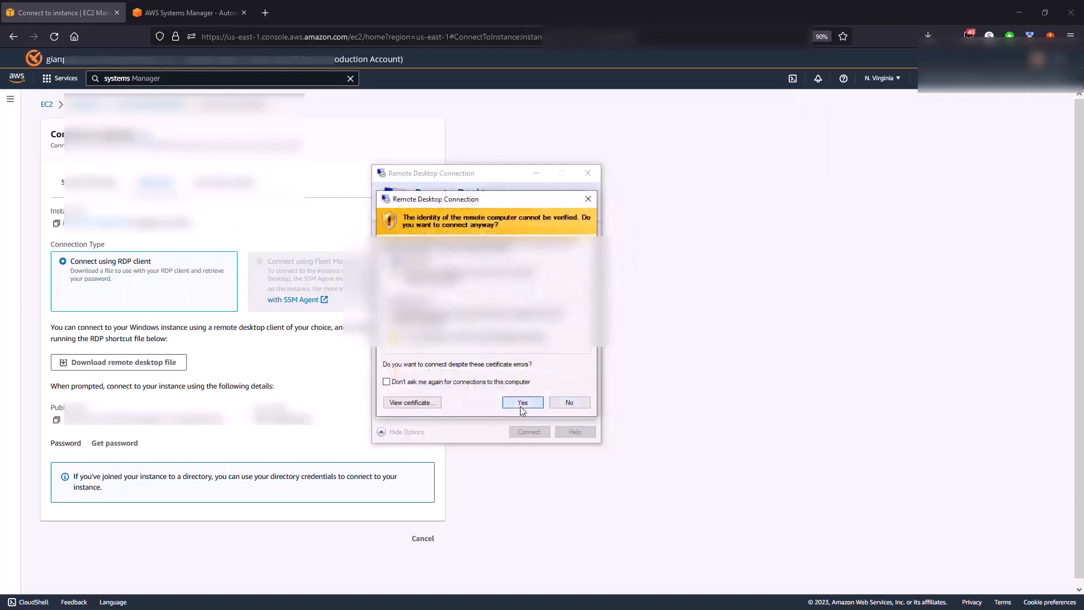
left_click(522, 402)
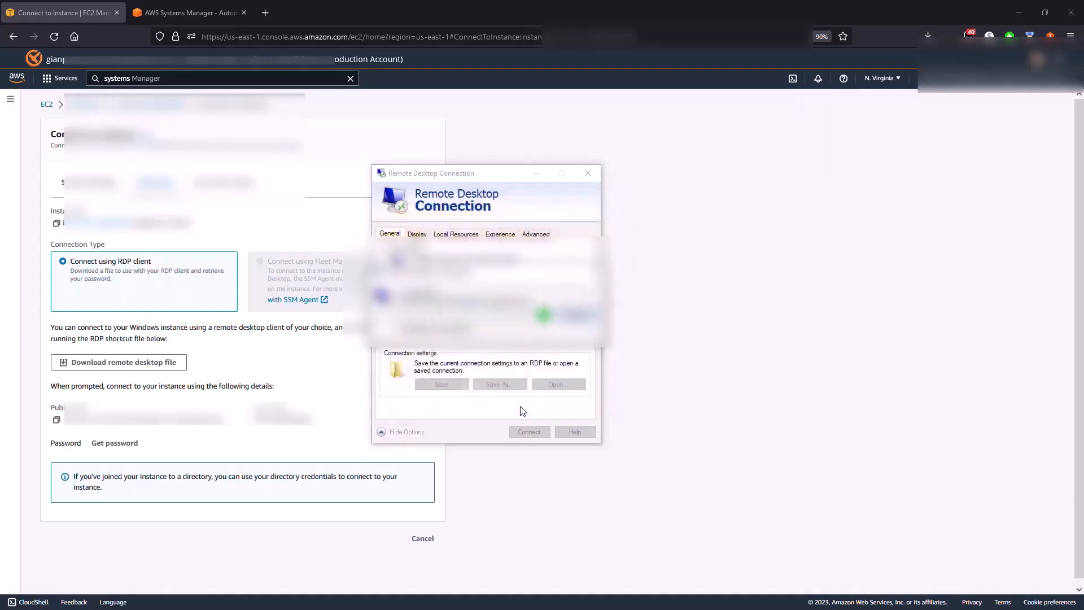
left_click(530, 432)
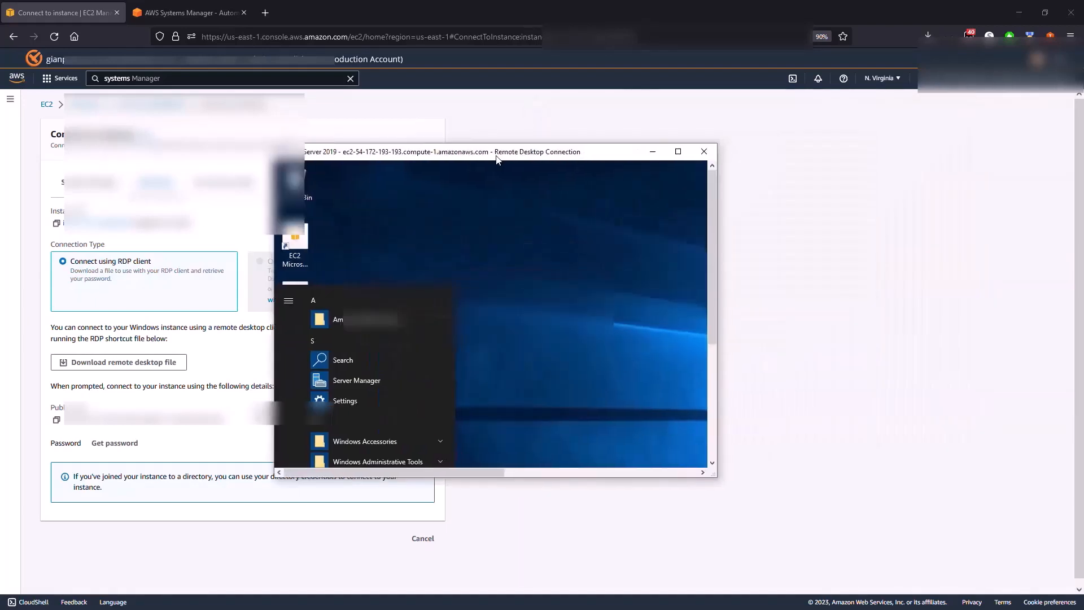
left_click(677, 151)
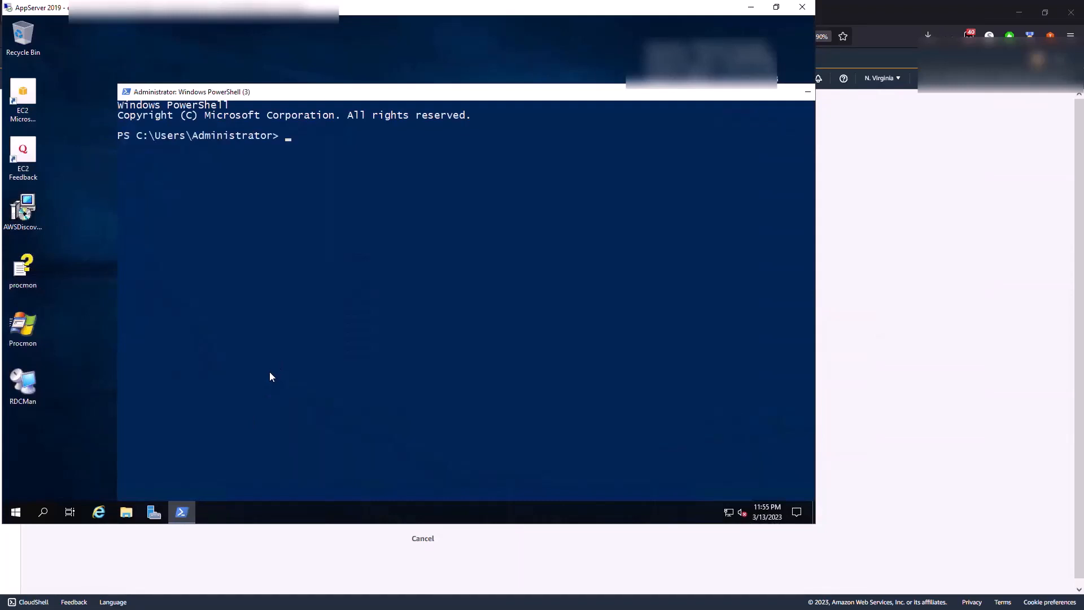
Run winver to show Windows Server 2019 Version 1809 in About Windows.
type("winver")
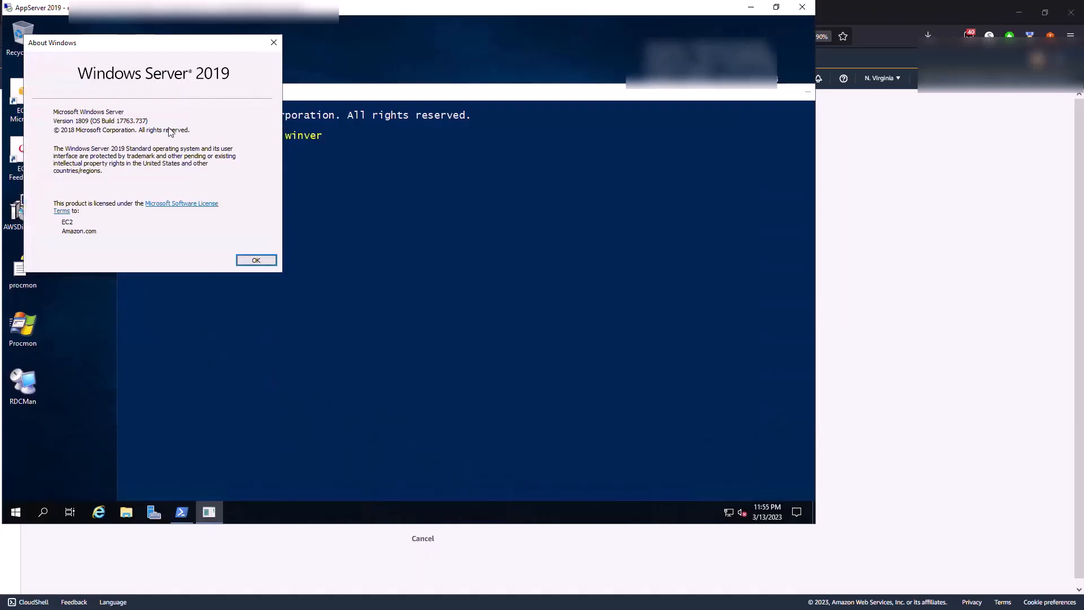
mouse_move(182, 46)
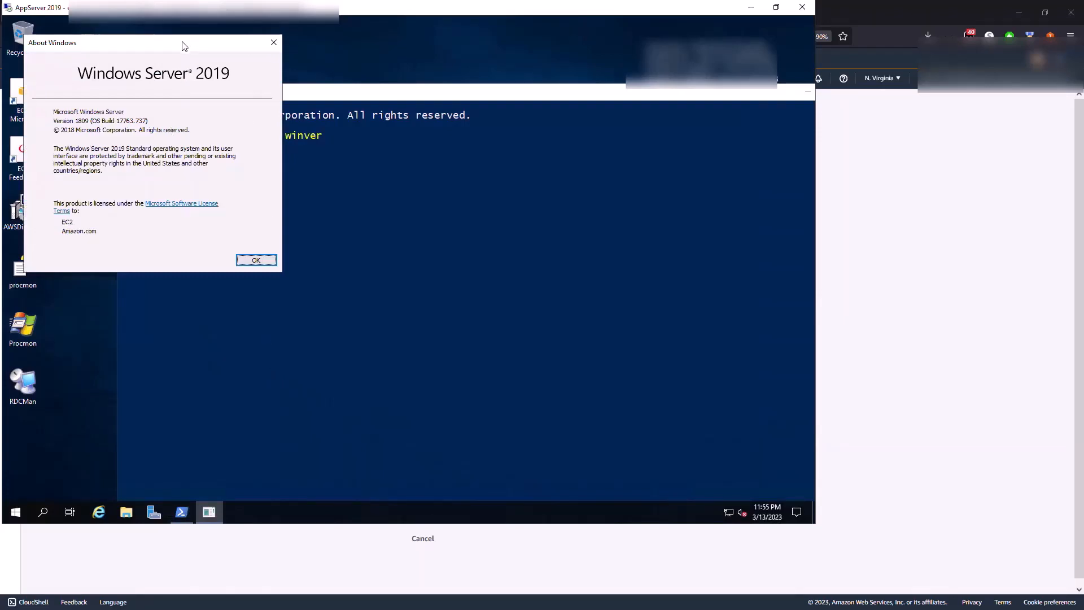